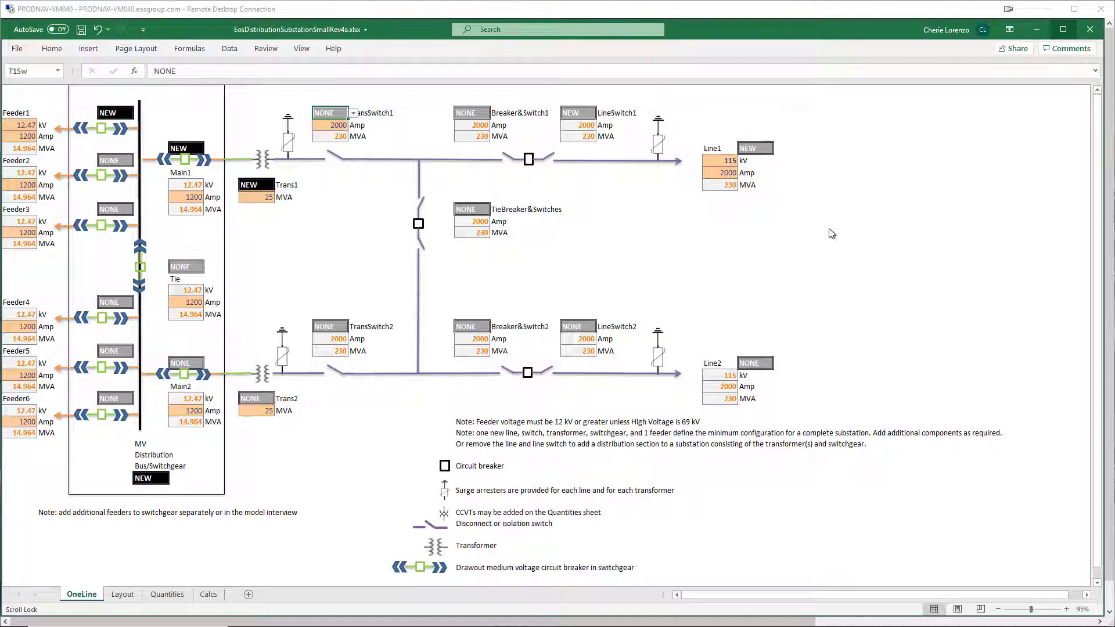
mouse_move(608, 121)
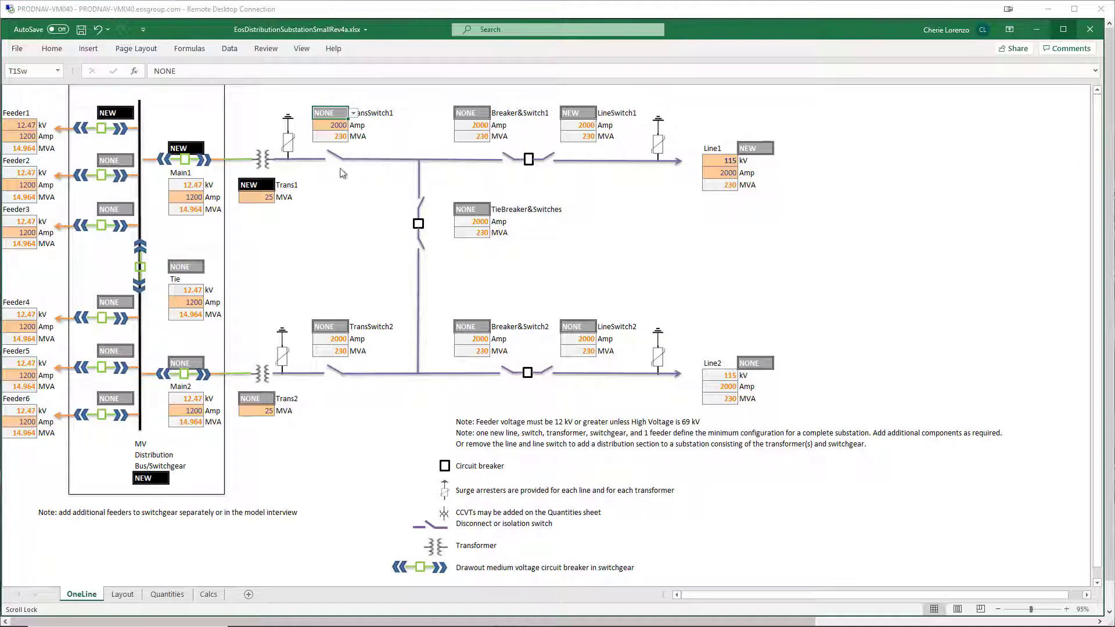
mouse_move(149, 124)
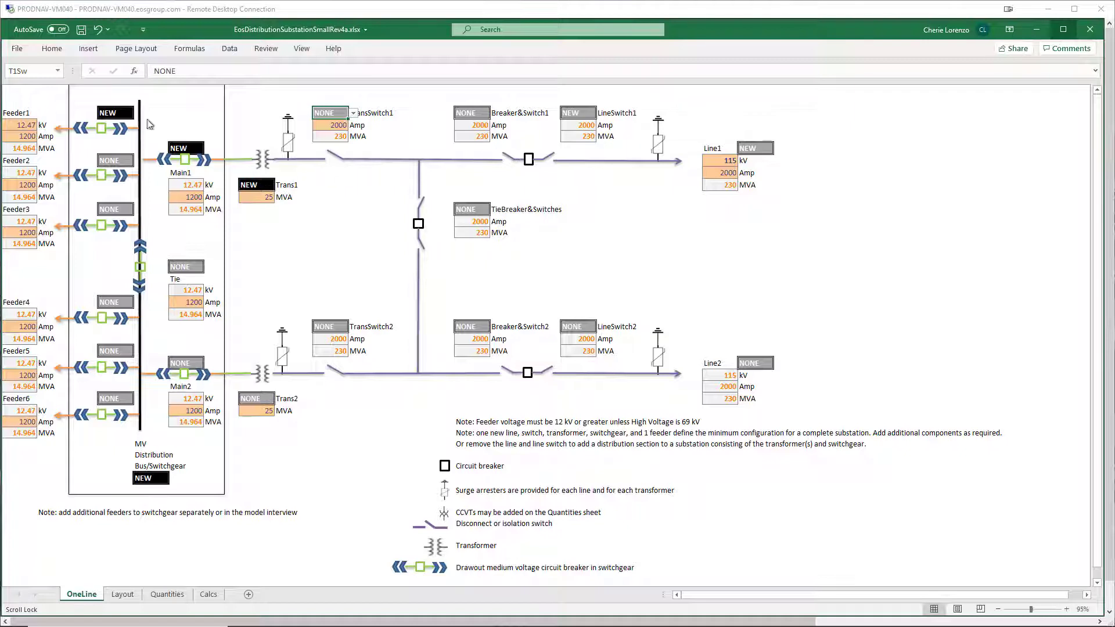
- Change Feeder2, Line2 and LineSwitch2 from NONE to NEW on the OneLine sheet
left_click(115, 160)
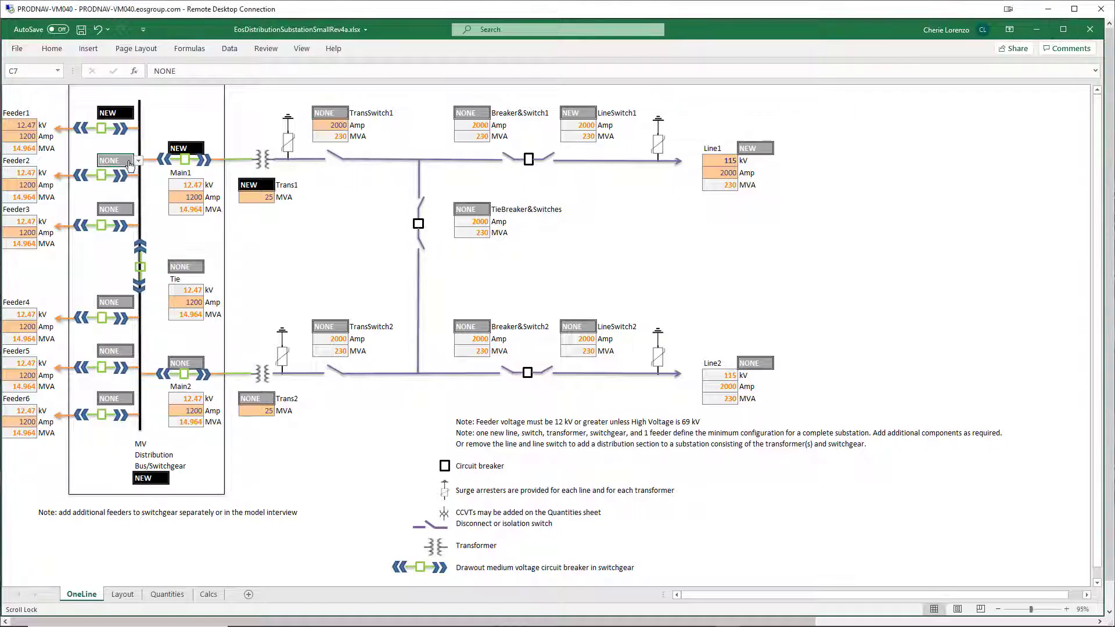
left_click(115, 160)
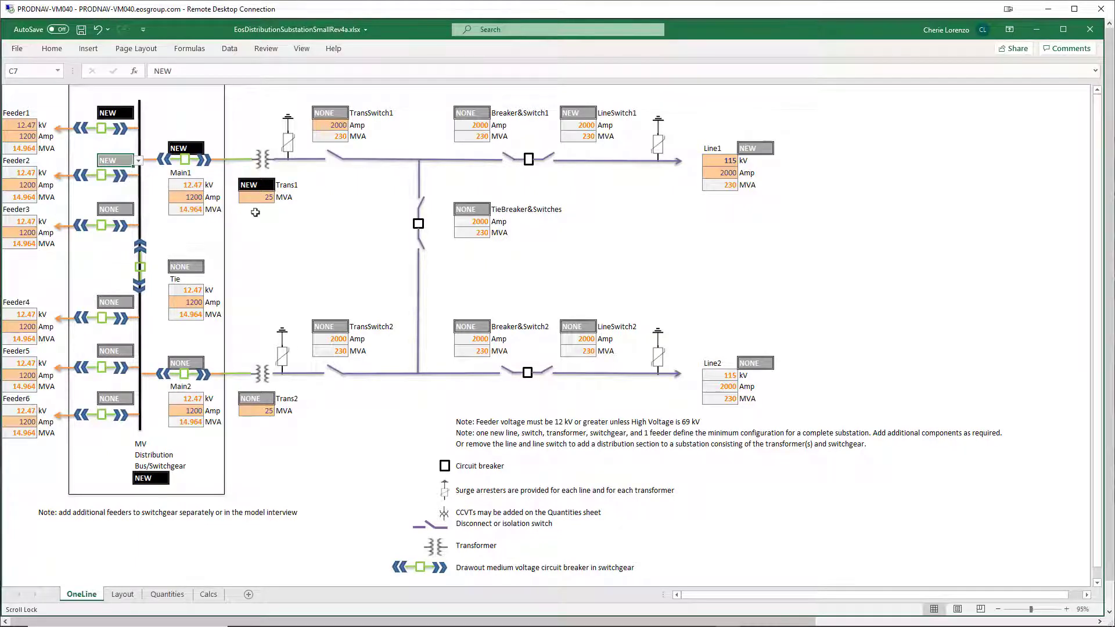
mouse_move(771, 364)
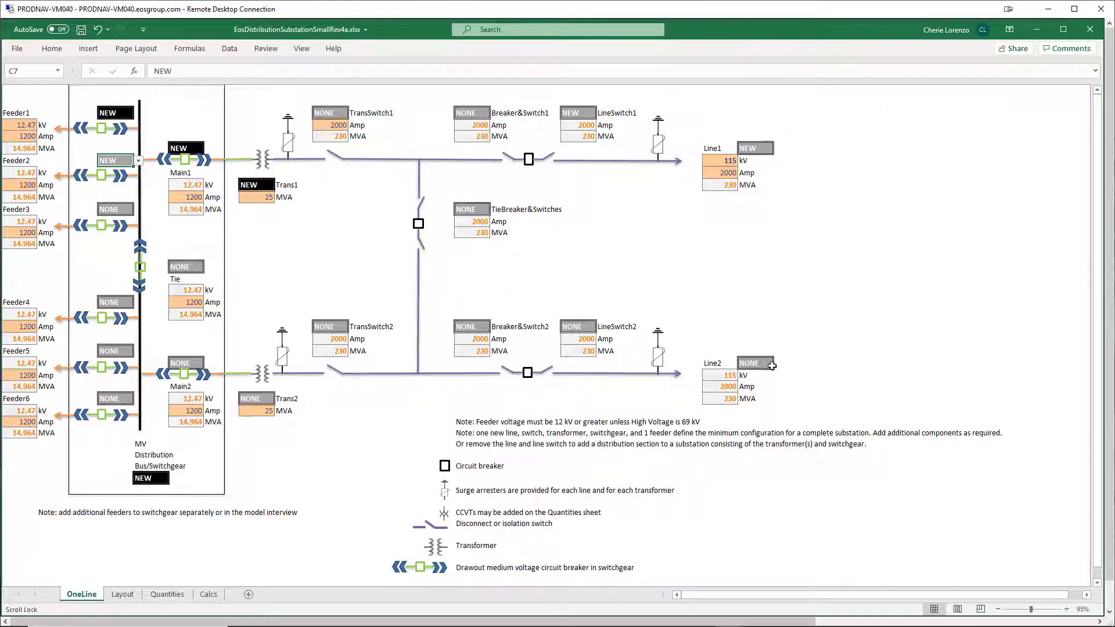
left_click(779, 362)
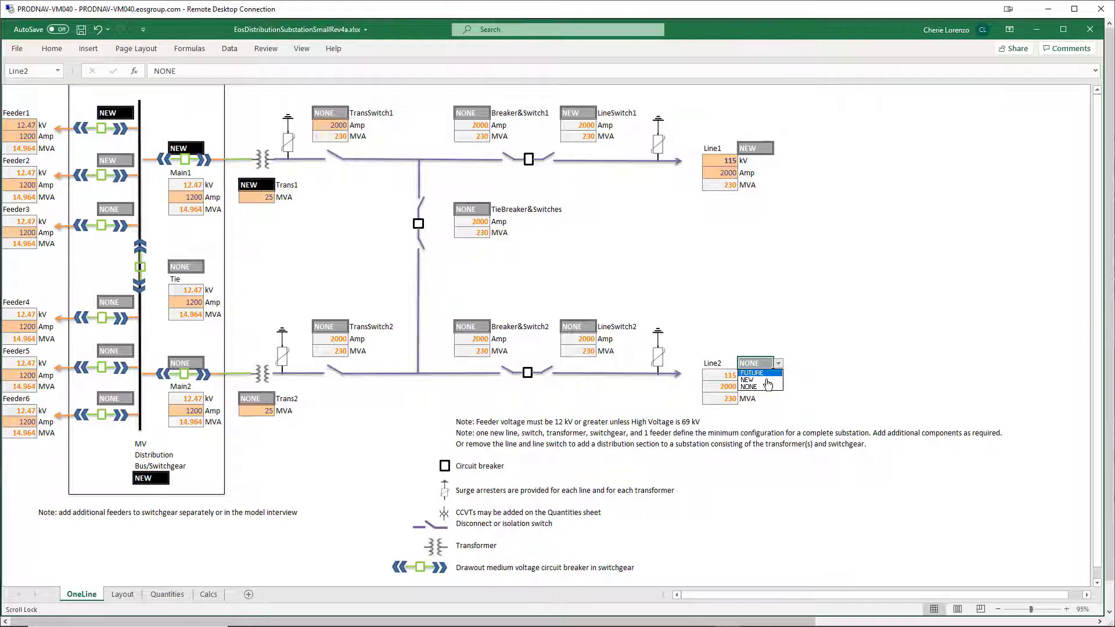
left_click(746, 379)
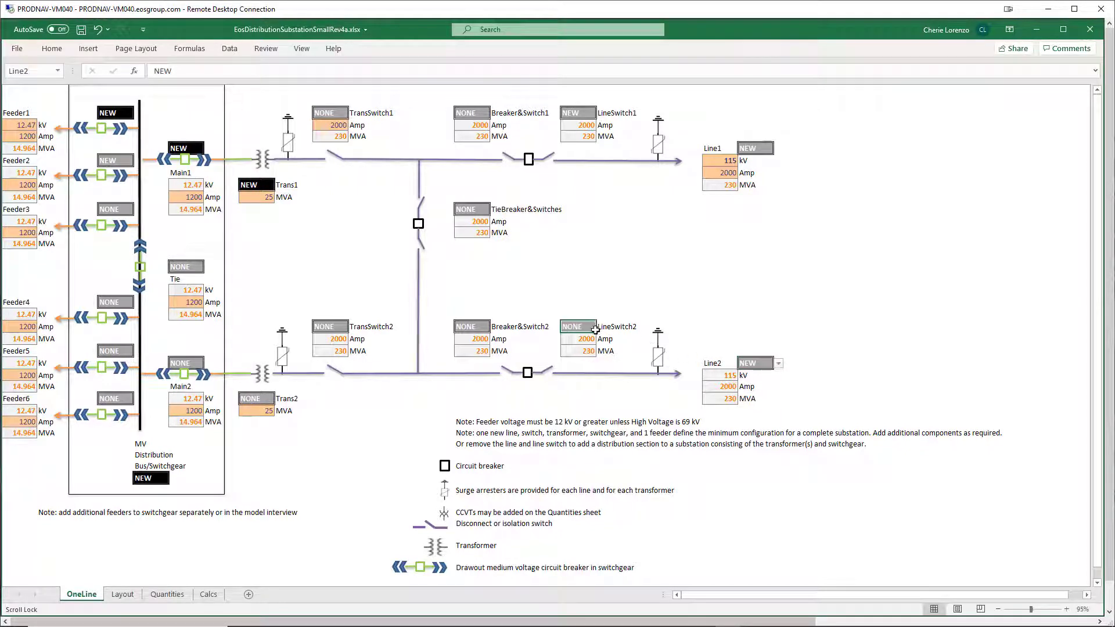
left_click(577, 327)
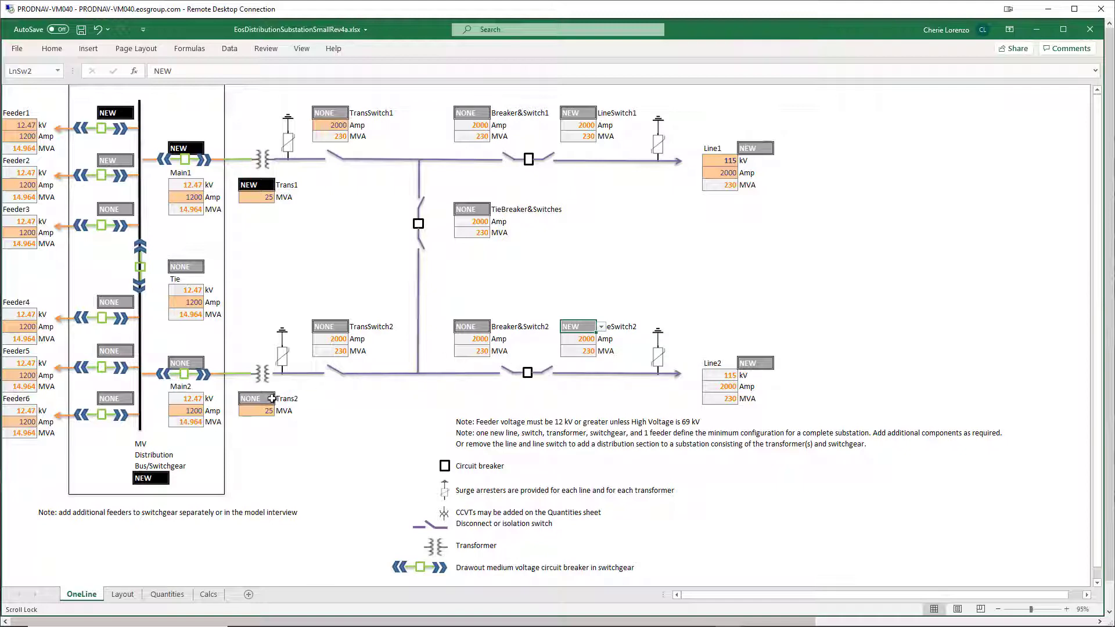
- Change Trans2, Main2 and Feeder4 from NONE to NEW
left_click(278, 398)
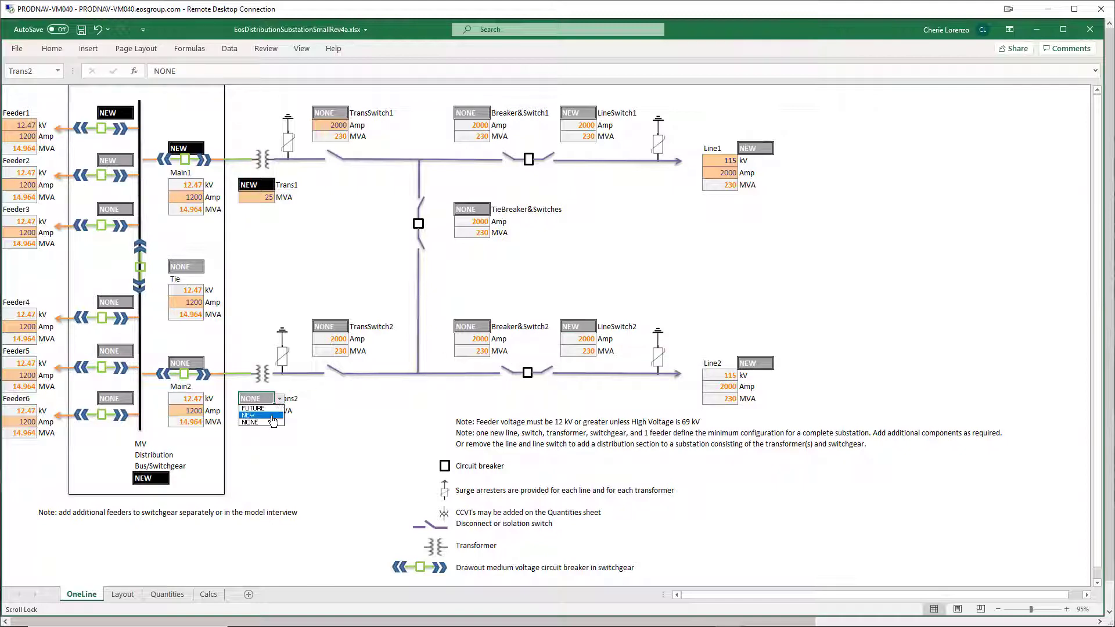
left_click(249, 414)
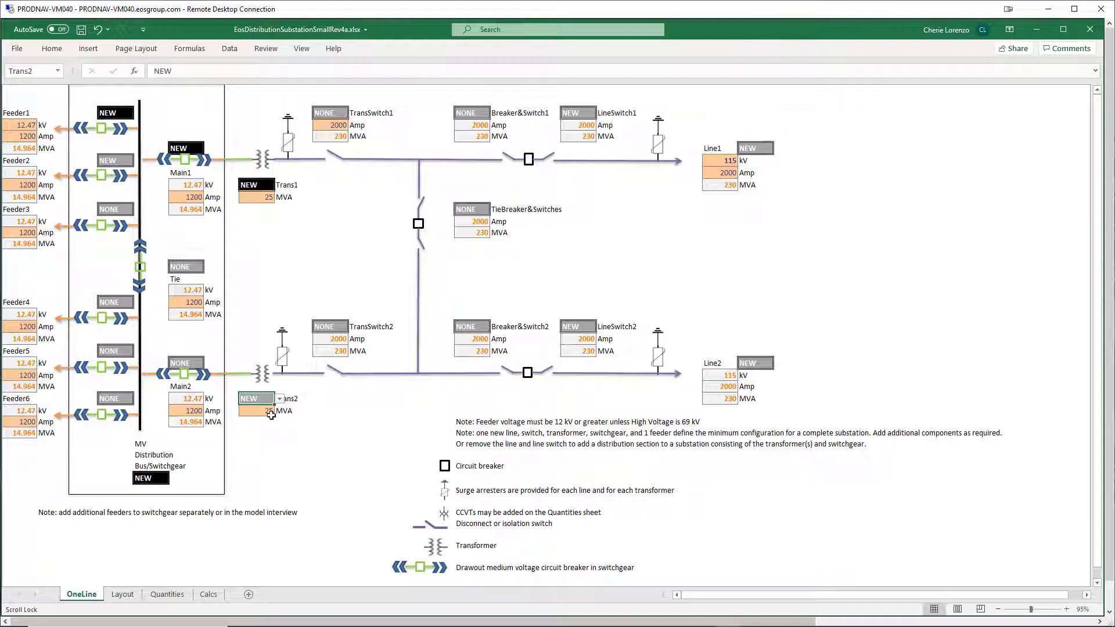
left_click(184, 362)
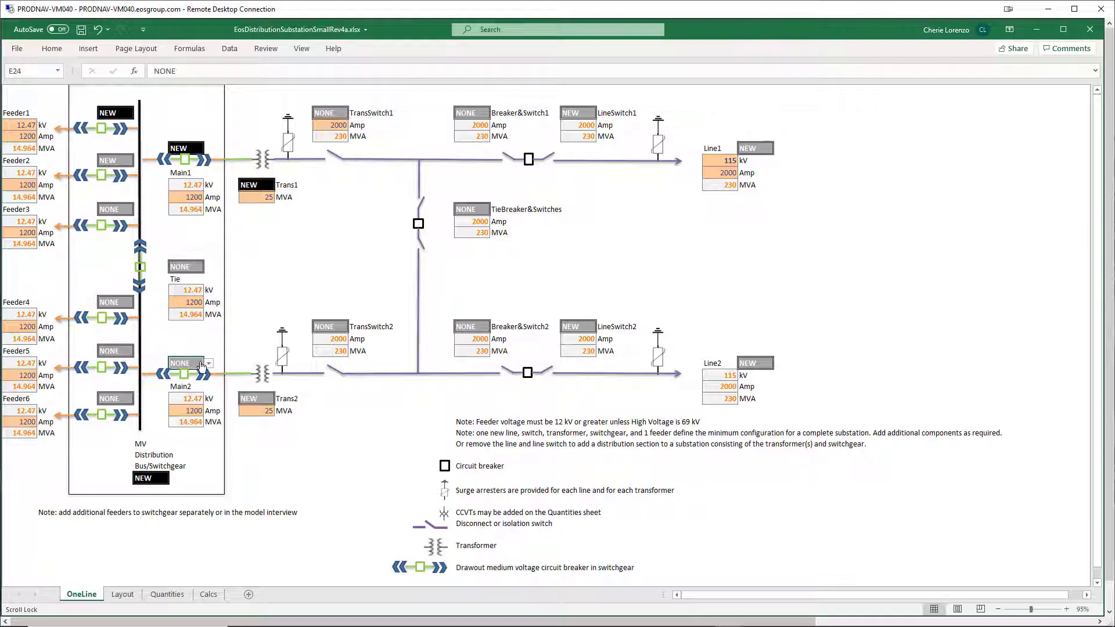
left_click(208, 363)
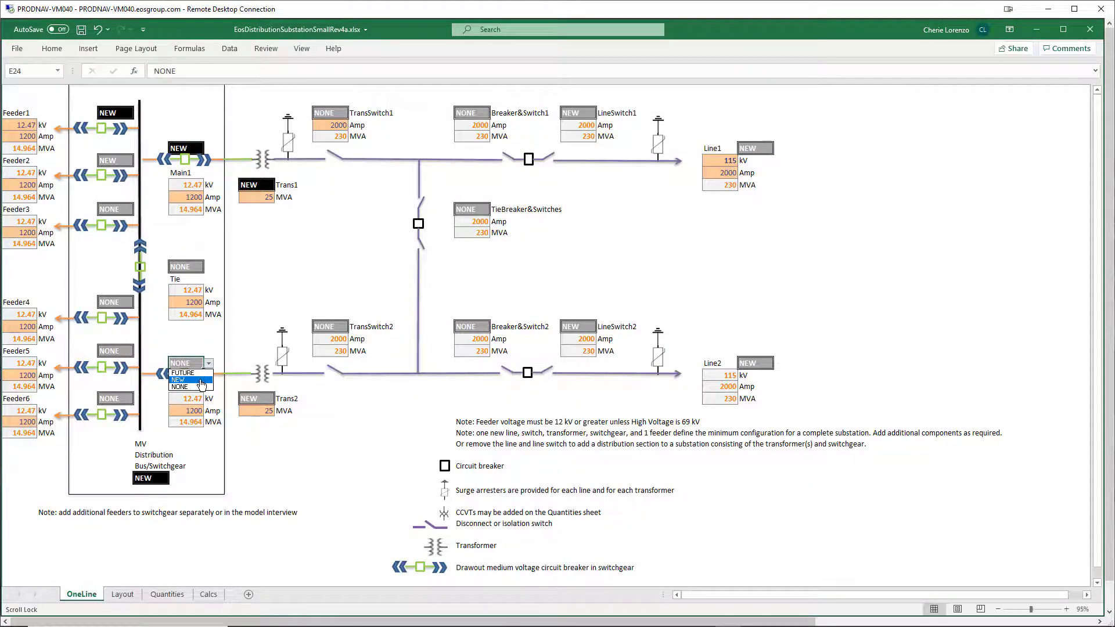
left_click(182, 379)
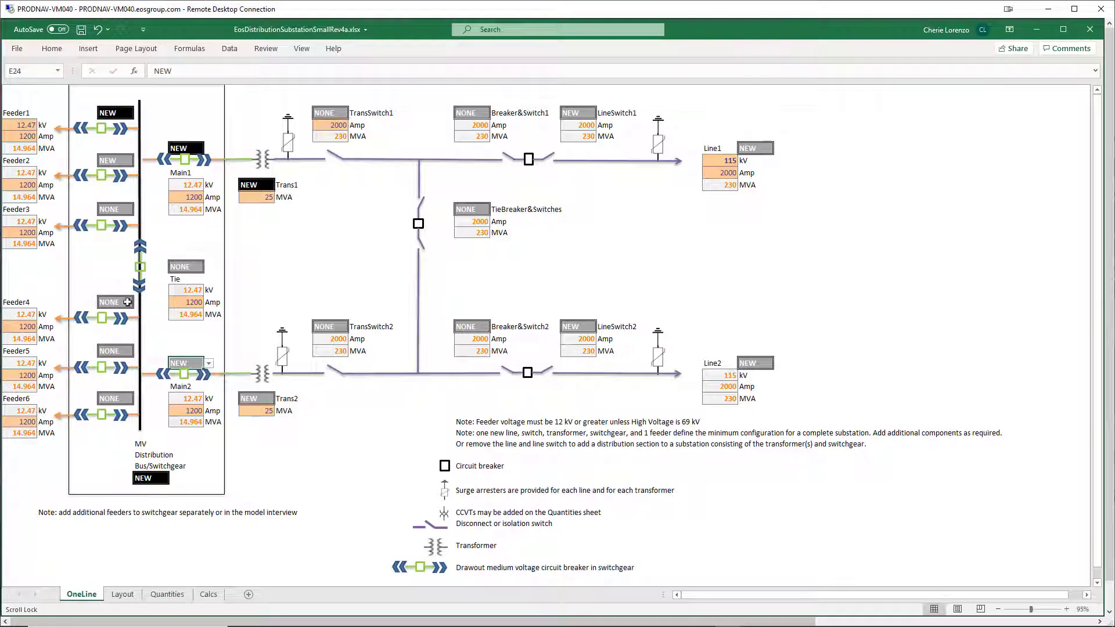
left_click(115, 302)
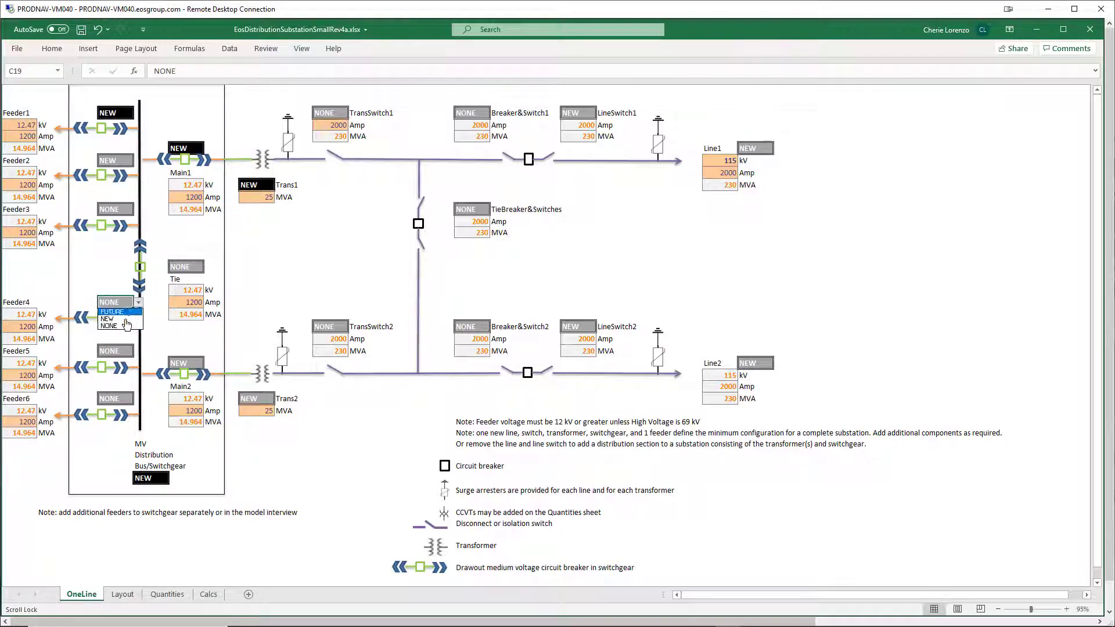
left_click(106, 319)
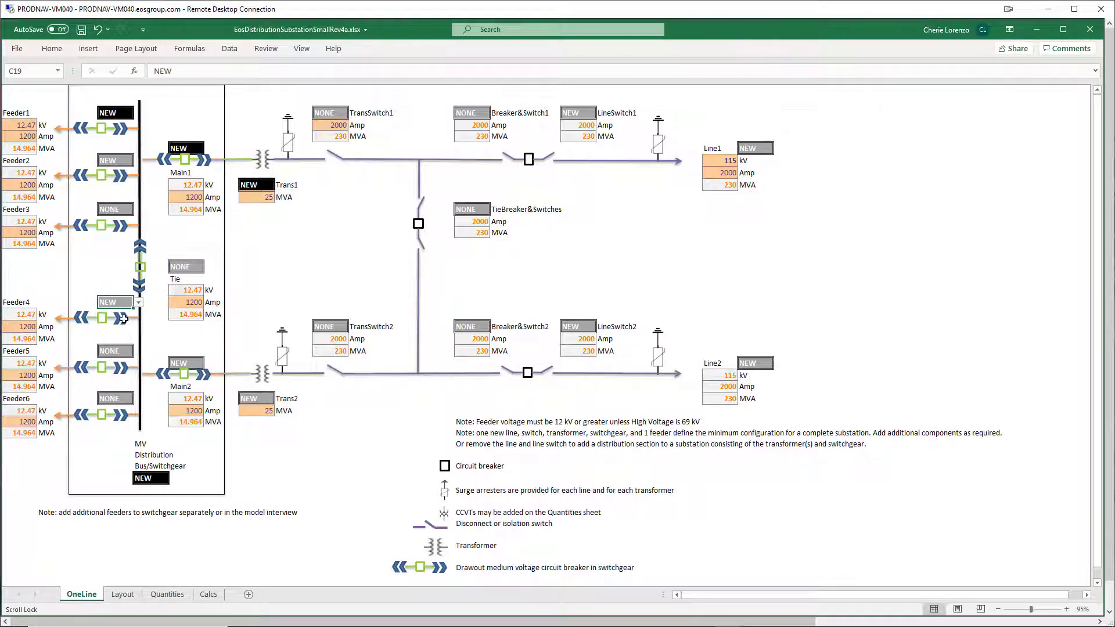
- Set Feeder1 current to 1500 A and Trans1 rating to 50 MVA
left_click(26, 124)
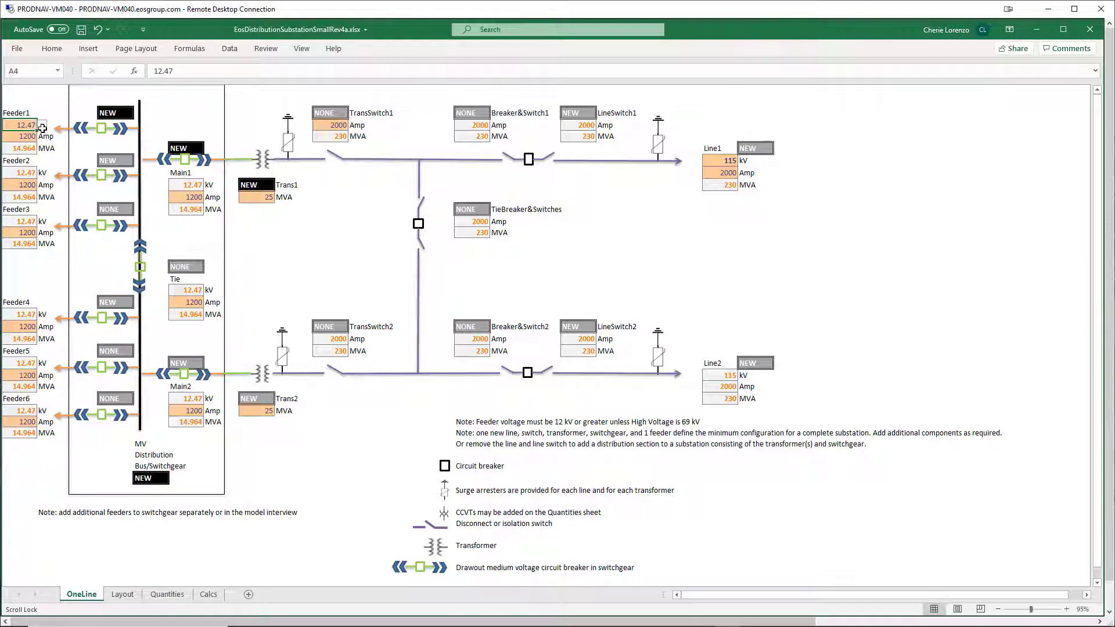
left_click(42, 135)
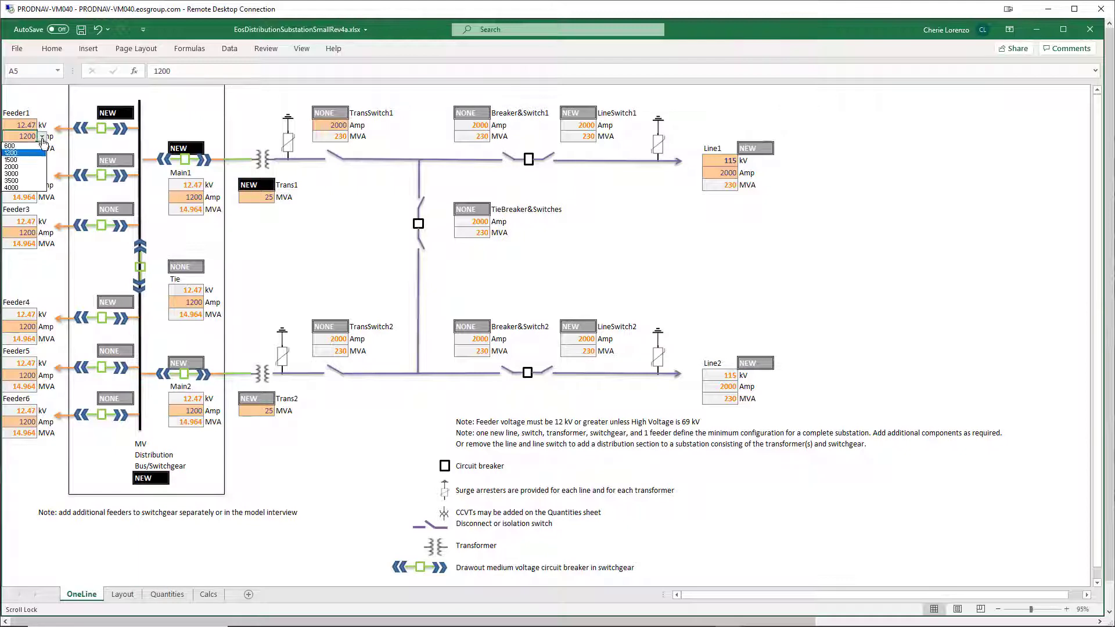
left_click(10, 159)
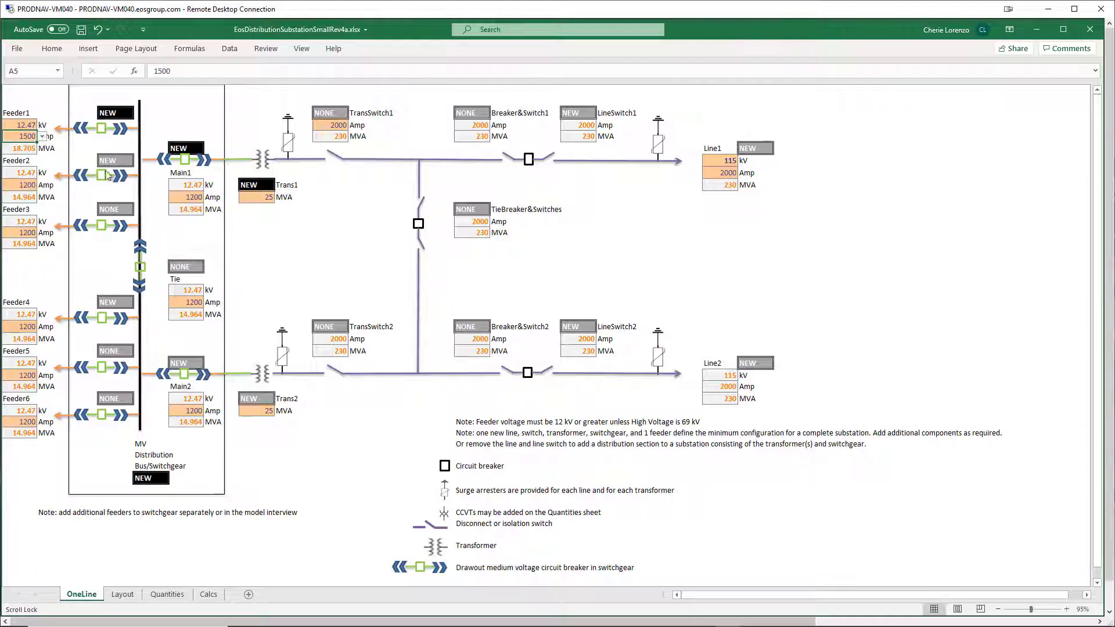
left_click(267, 196)
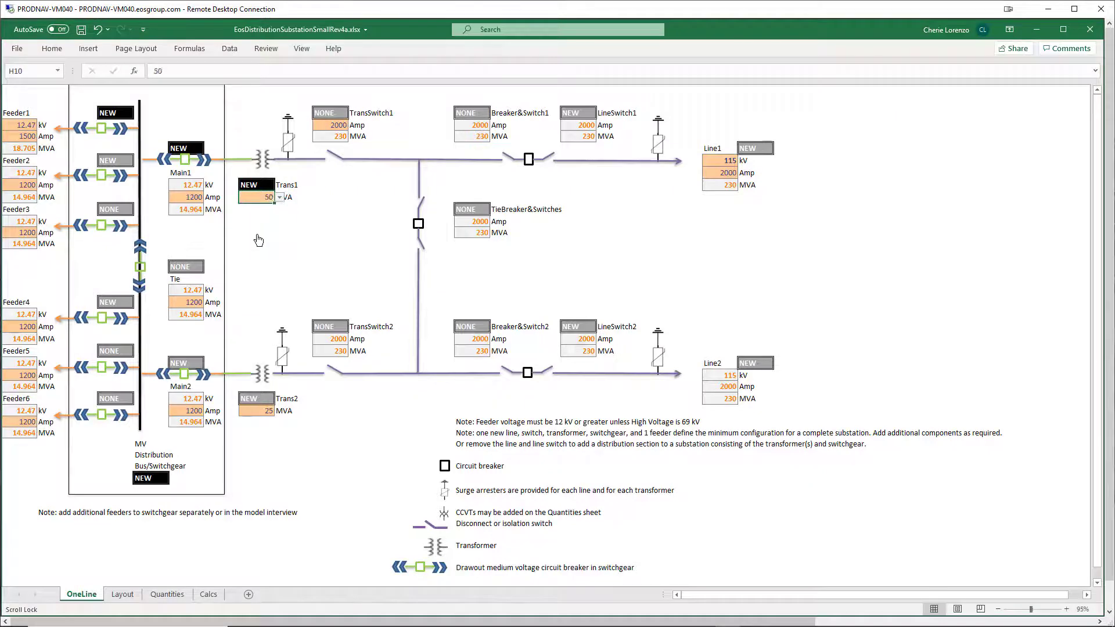
mouse_move(174, 472)
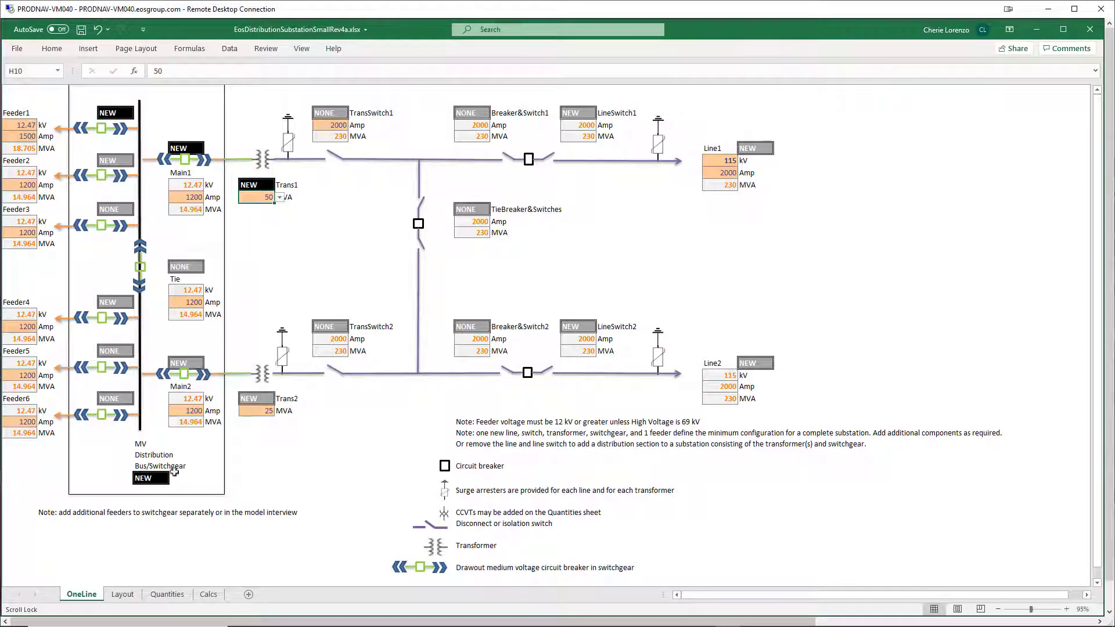
left_click(121, 593)
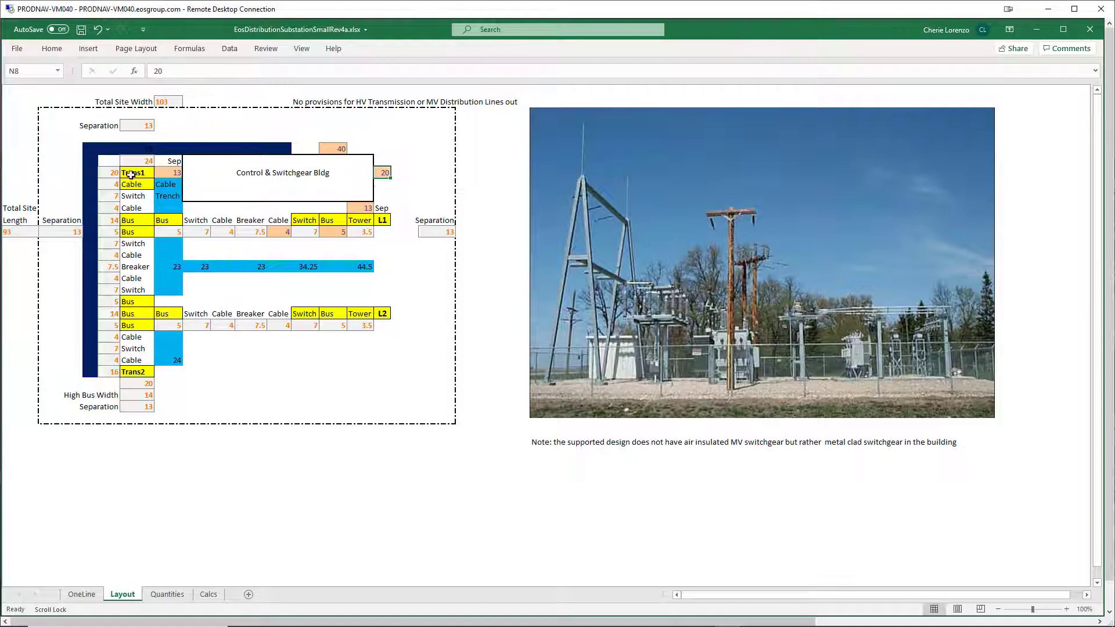
mouse_move(206, 226)
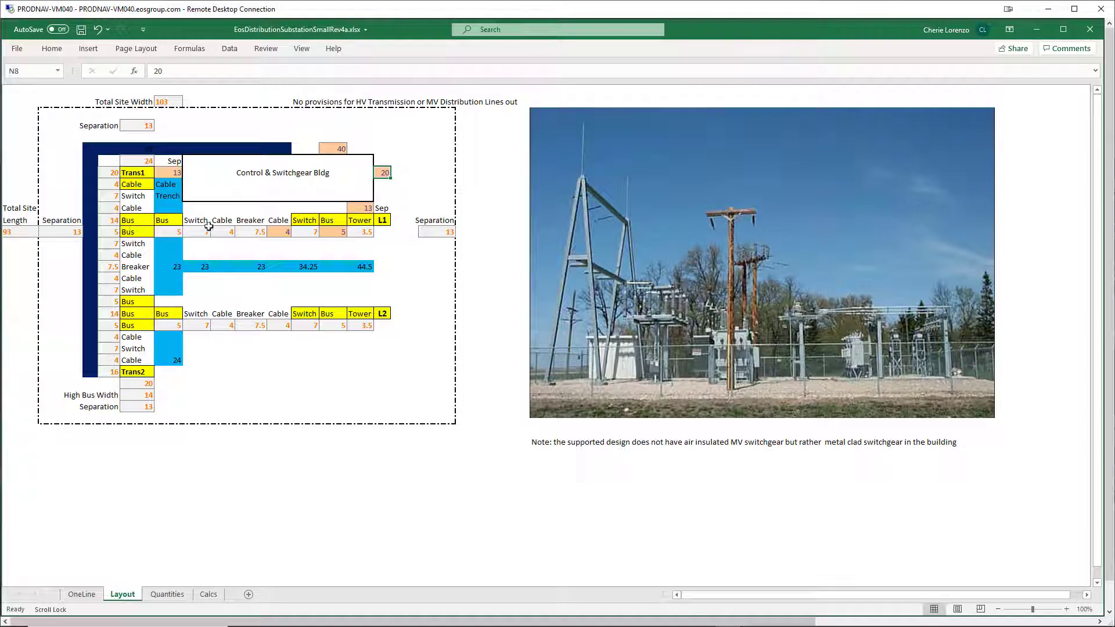
mouse_move(226, 276)
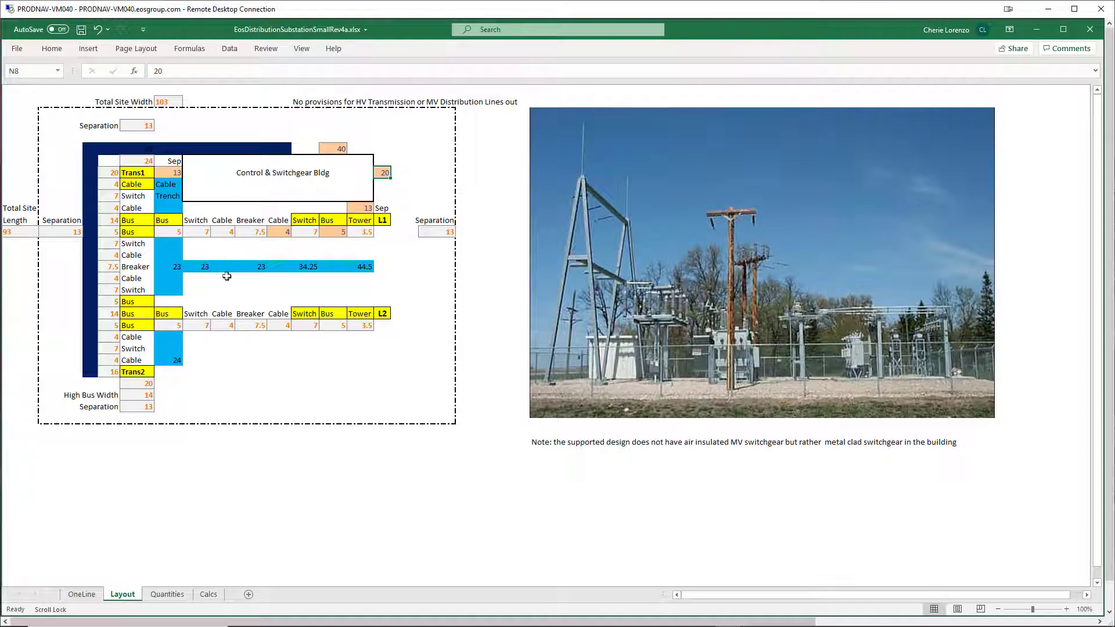
mouse_move(213, 315)
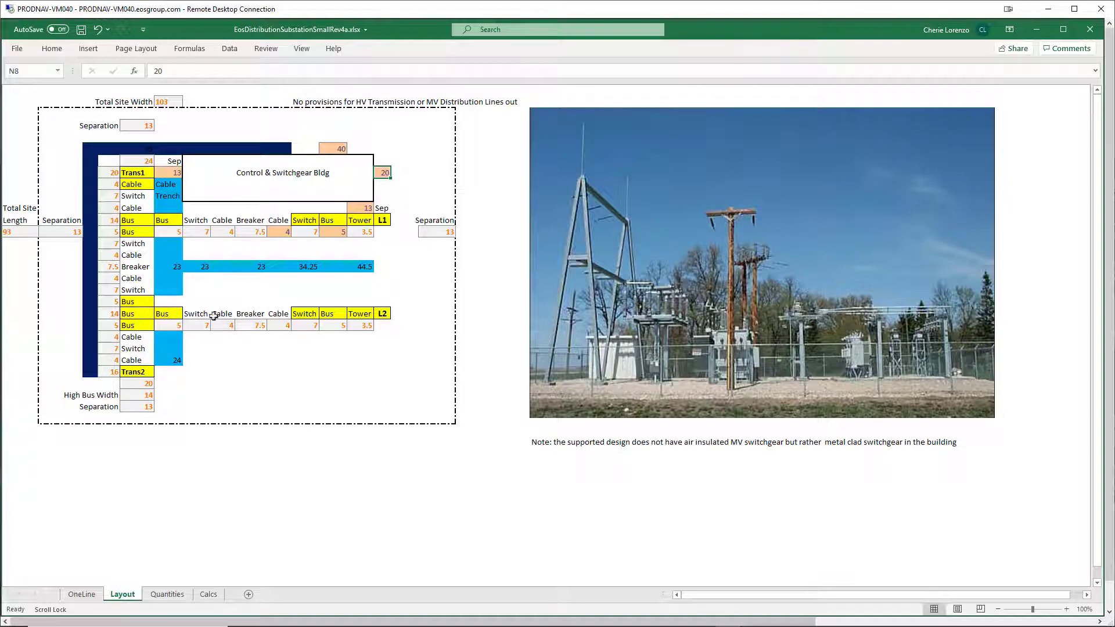
mouse_move(255, 347)
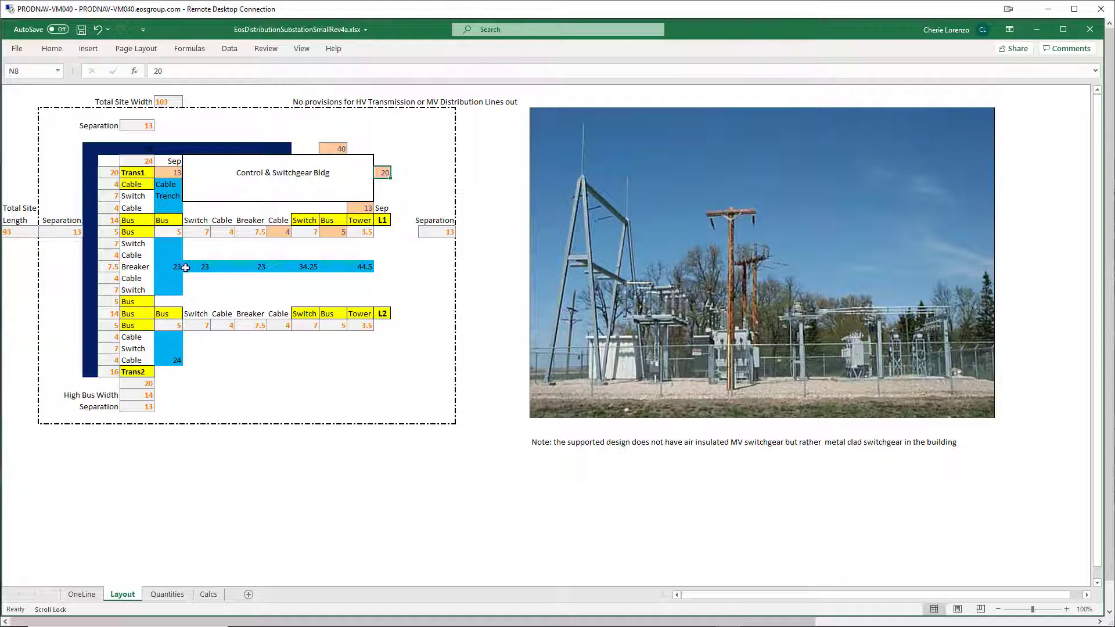
mouse_move(190, 355)
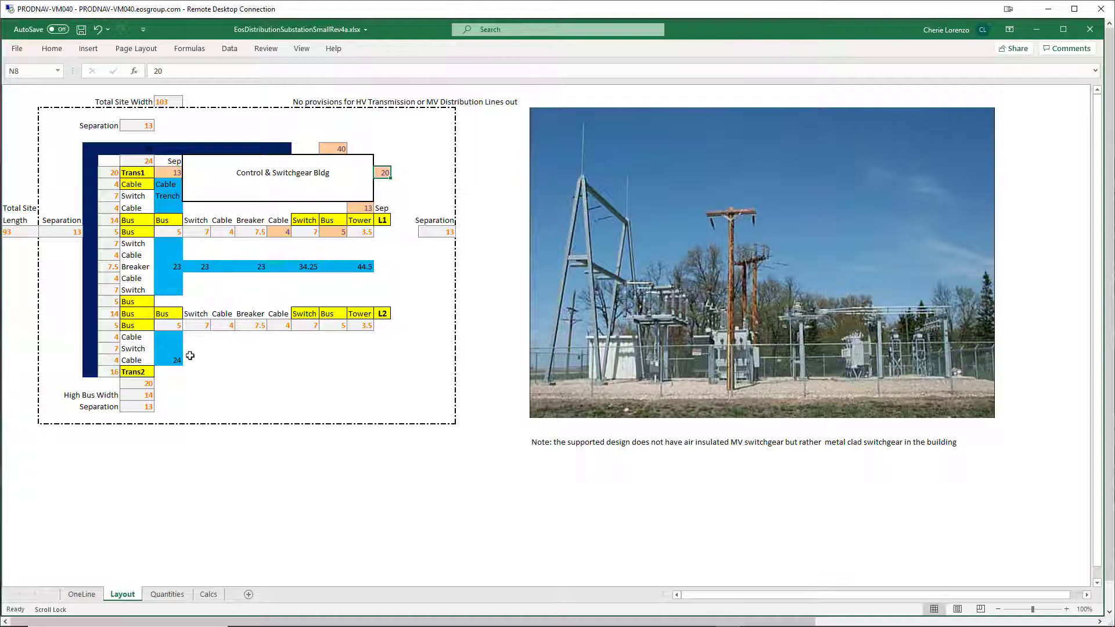
mouse_move(91, 372)
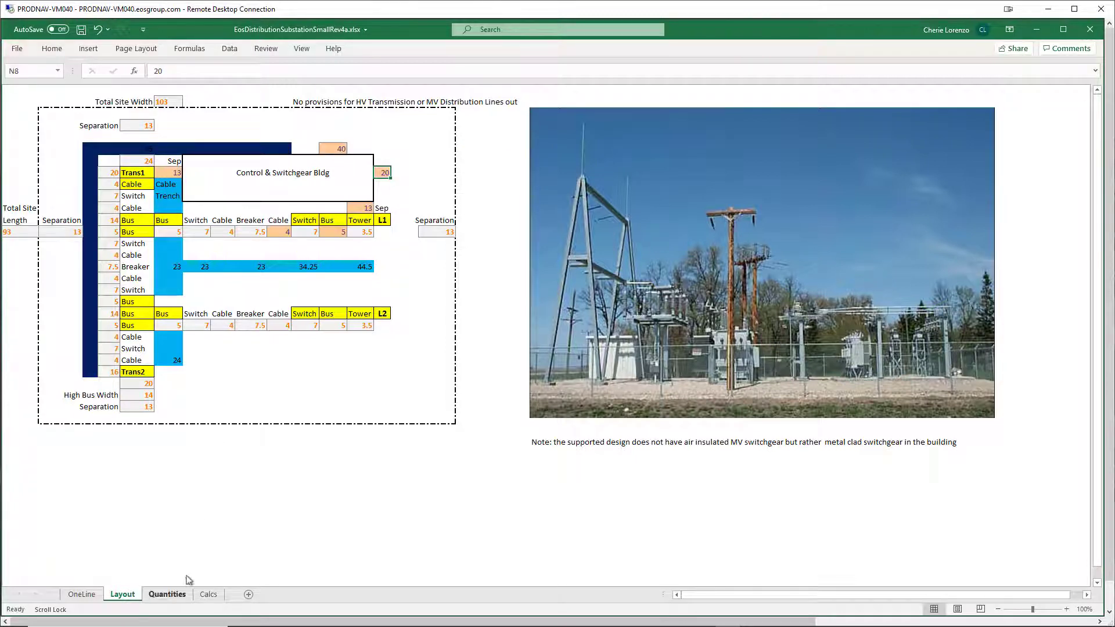
left_click(168, 593)
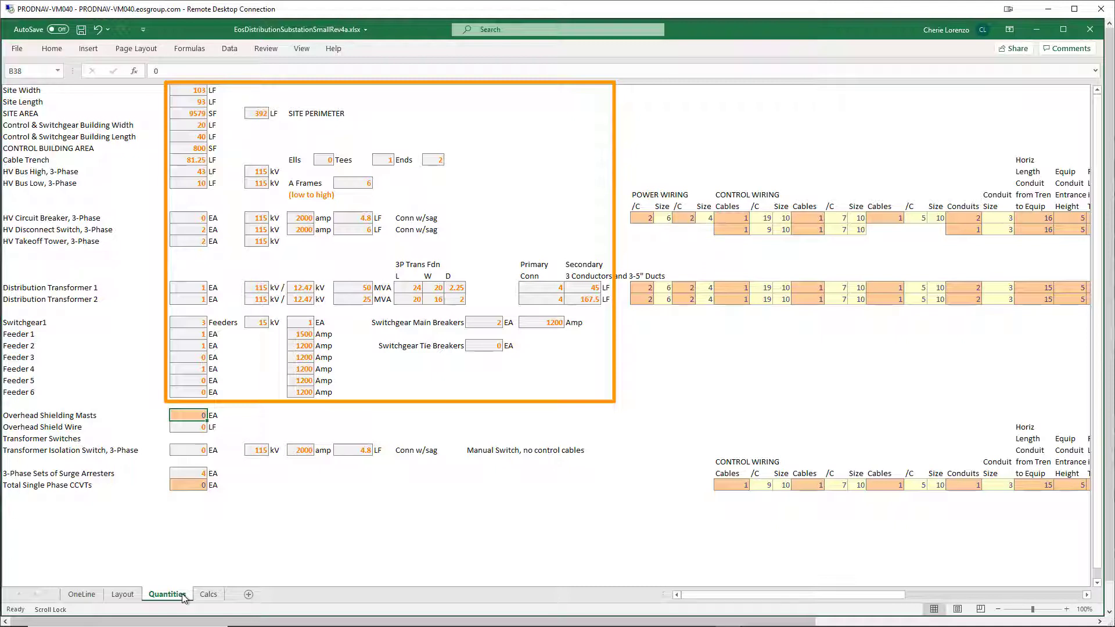
left_click(291, 507)
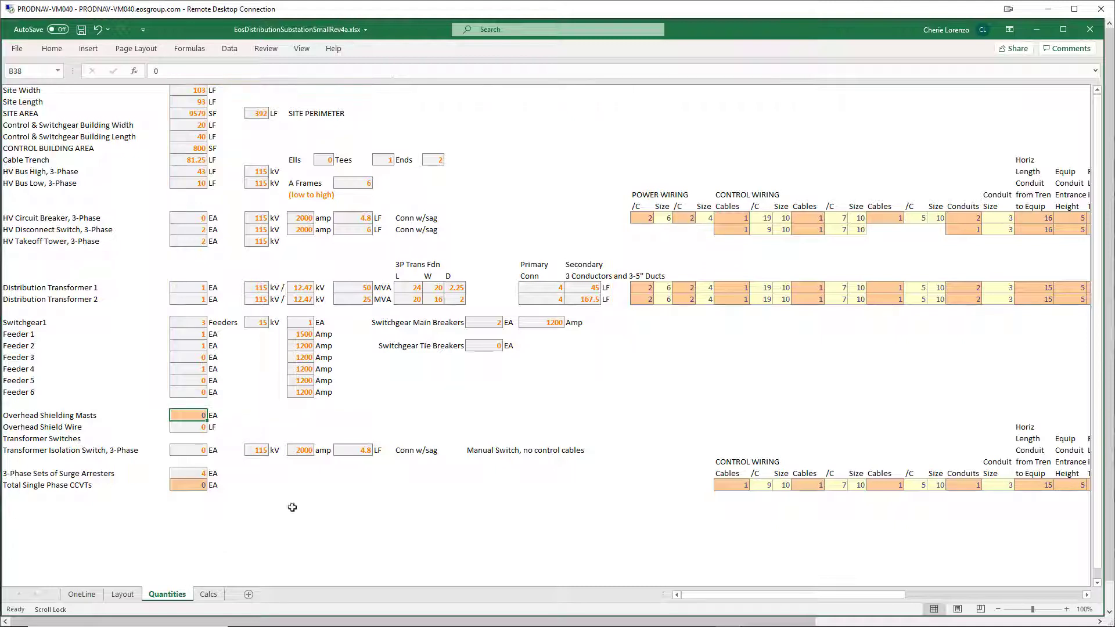
mouse_move(643, 234)
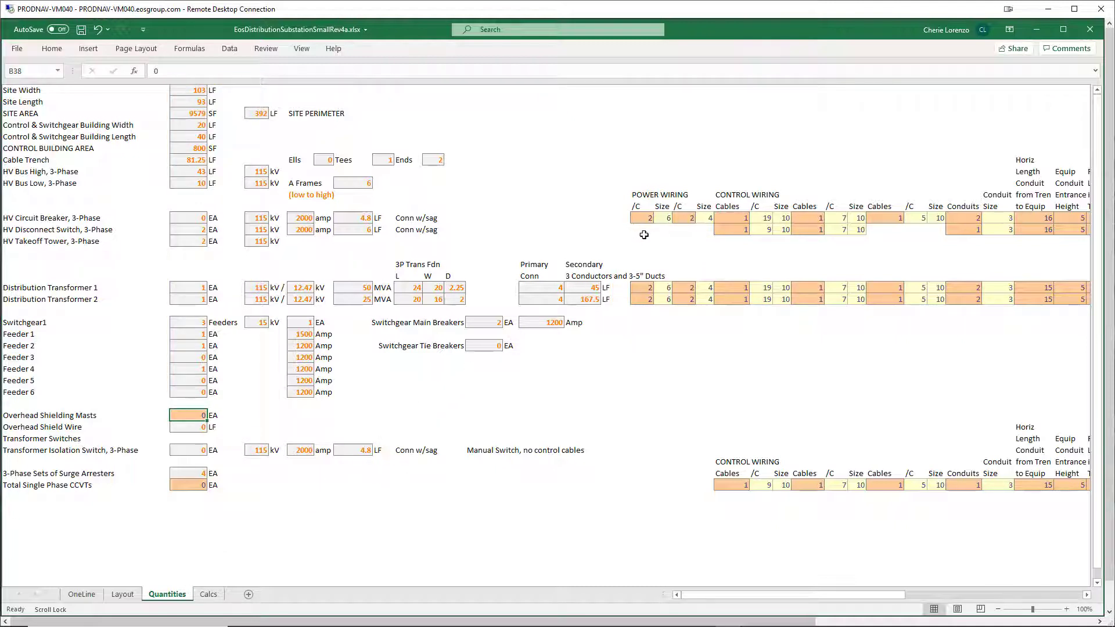
mouse_move(812, 230)
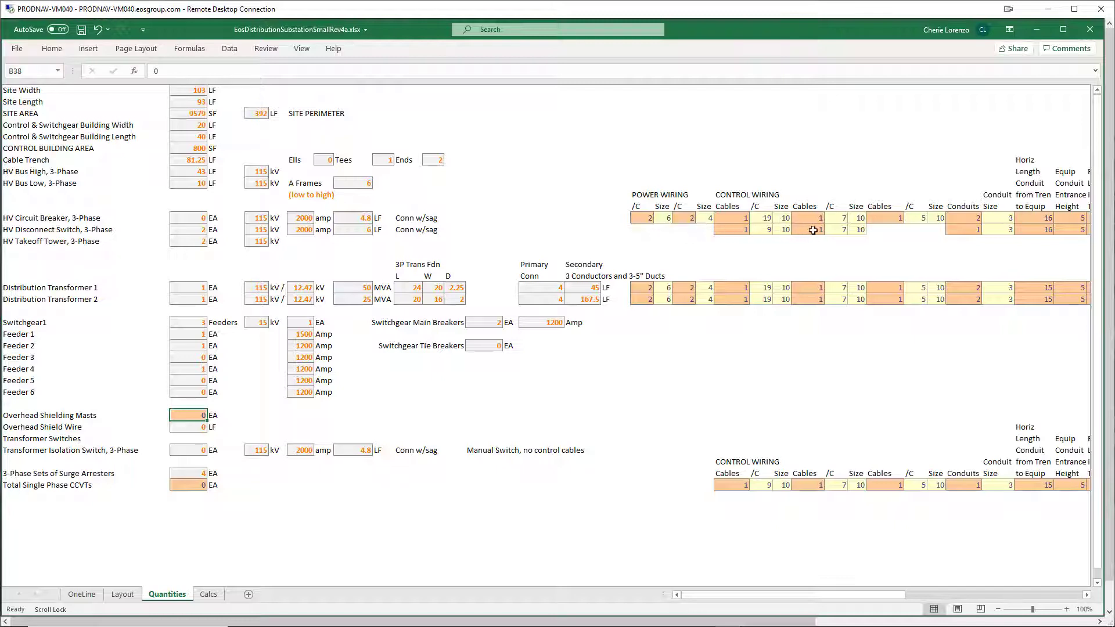
mouse_move(590, 300)
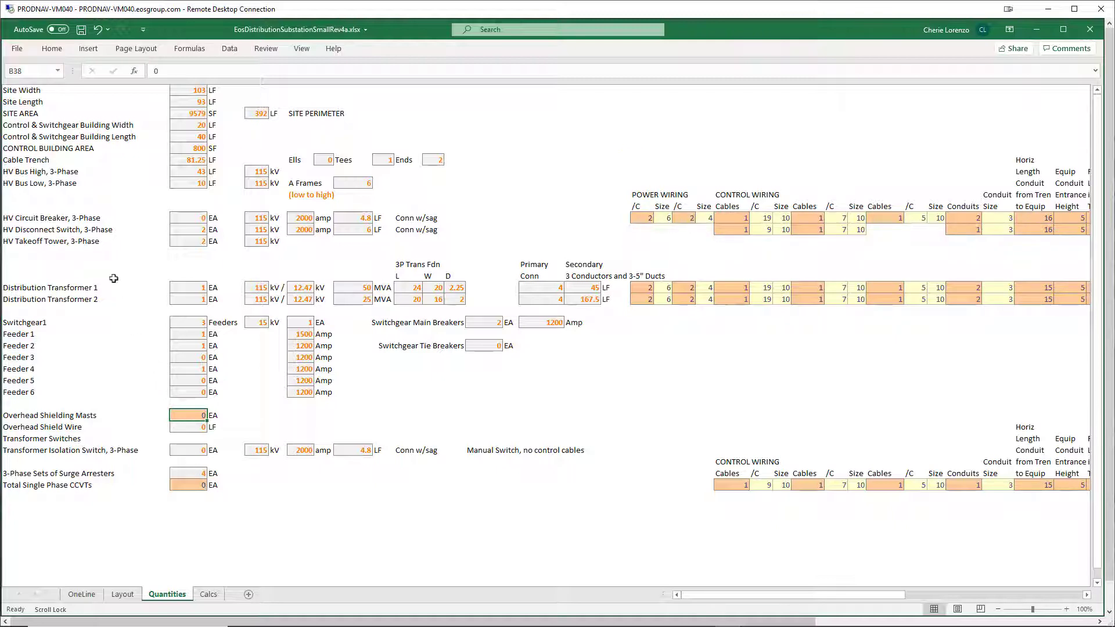
- Save the workbook as CasaGrande3 in the Estimating folder
left_click(16, 48)
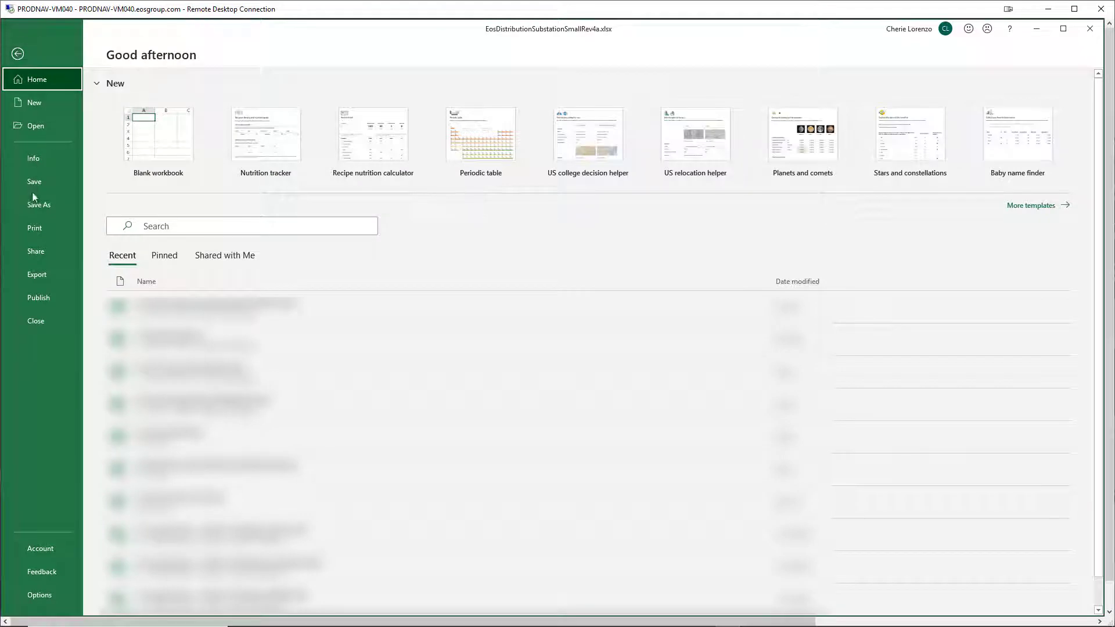
left_click(38, 205)
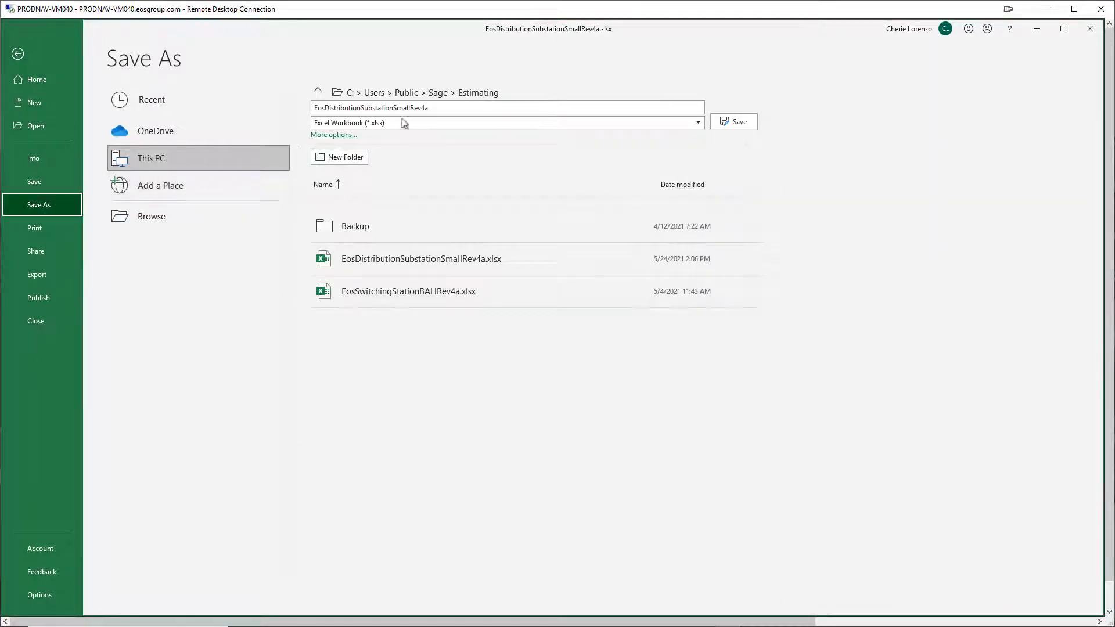
type("CasaGrande3")
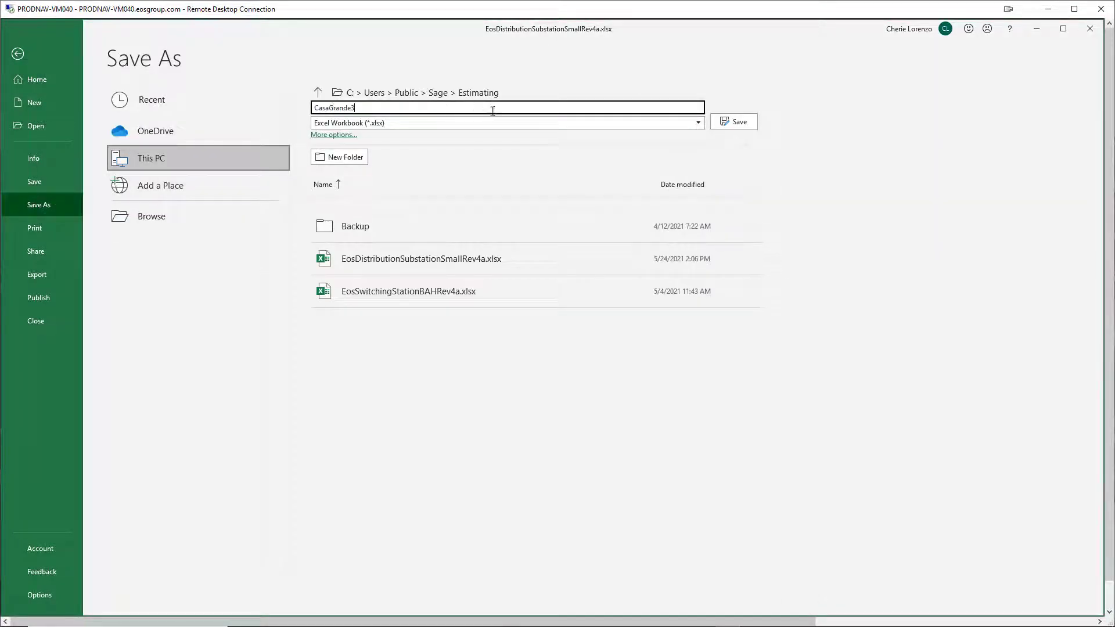
left_click(732, 121)
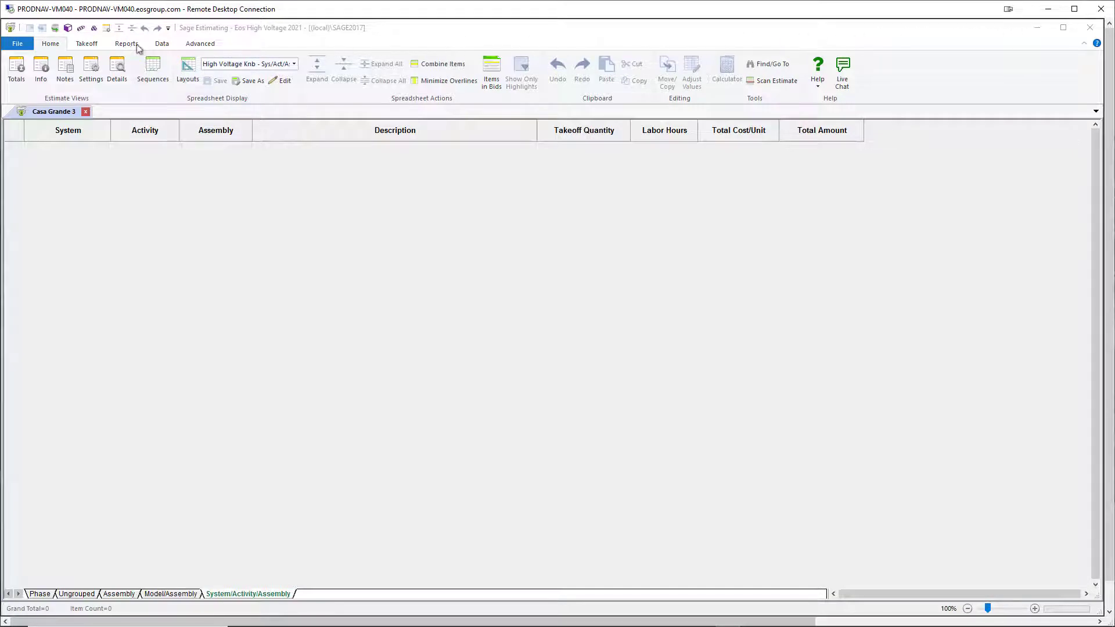
- Select model G4010.30.010 Complete Substation or Switching Station under Takeoff > Model
left_click(86, 43)
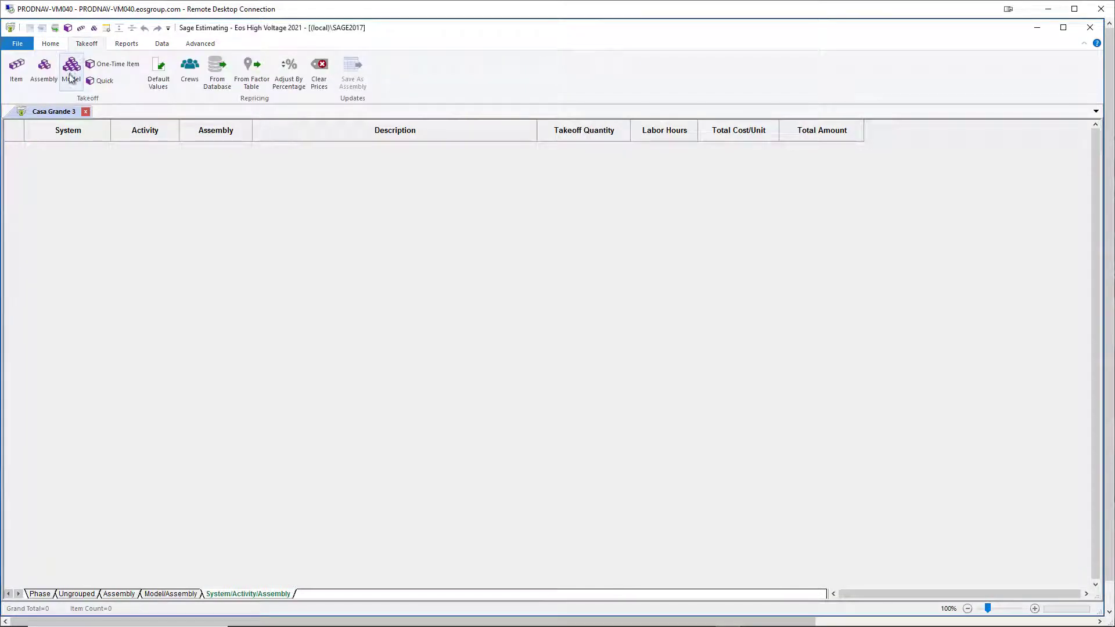
left_click(70, 70)
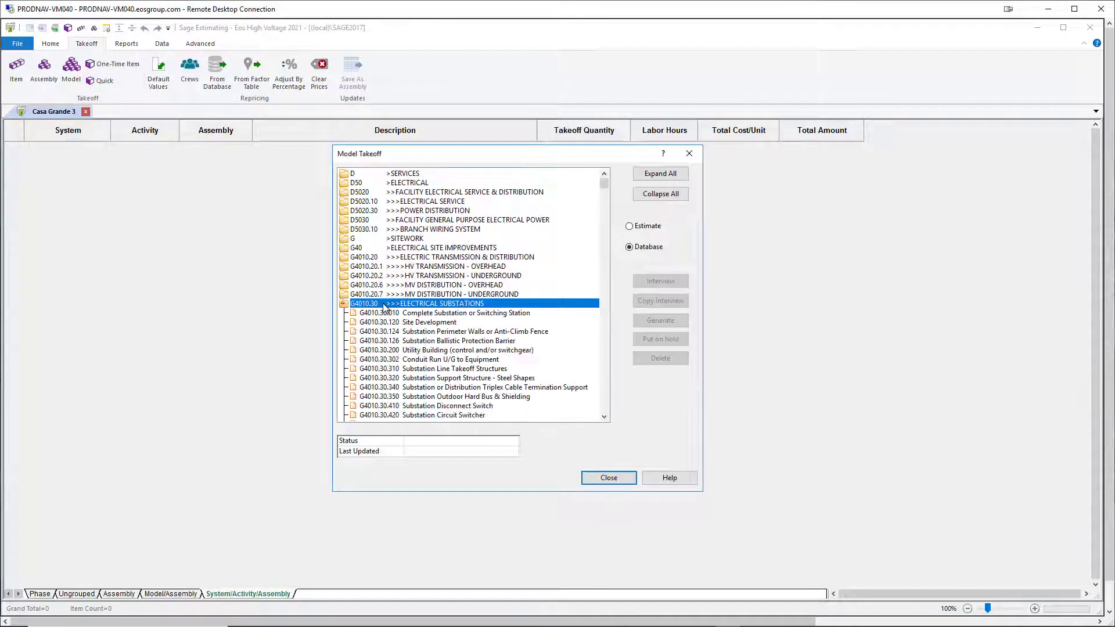
left_click(465, 313)
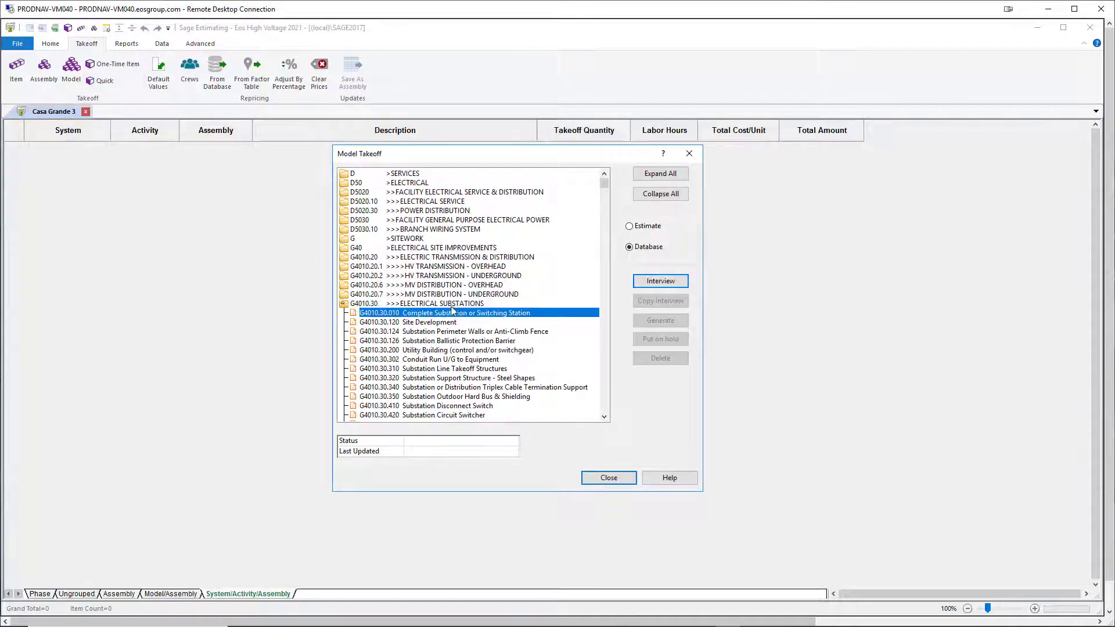
- Open the model interview and enter 'Casa Grande 3' as the Model Reference
left_click(659, 280)
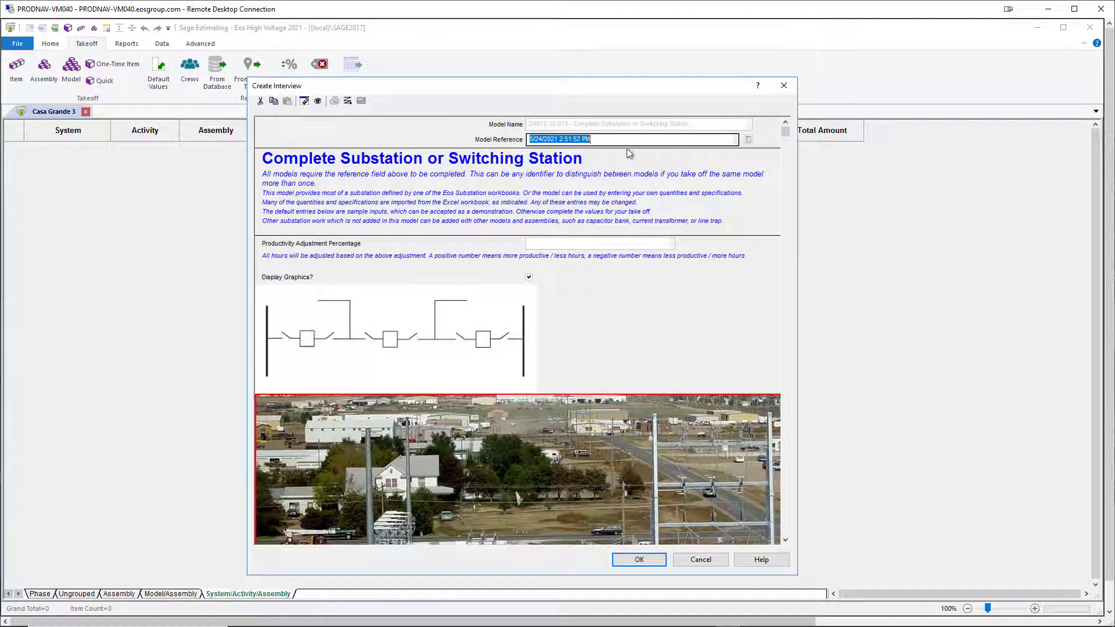
type("Casa Grande 3")
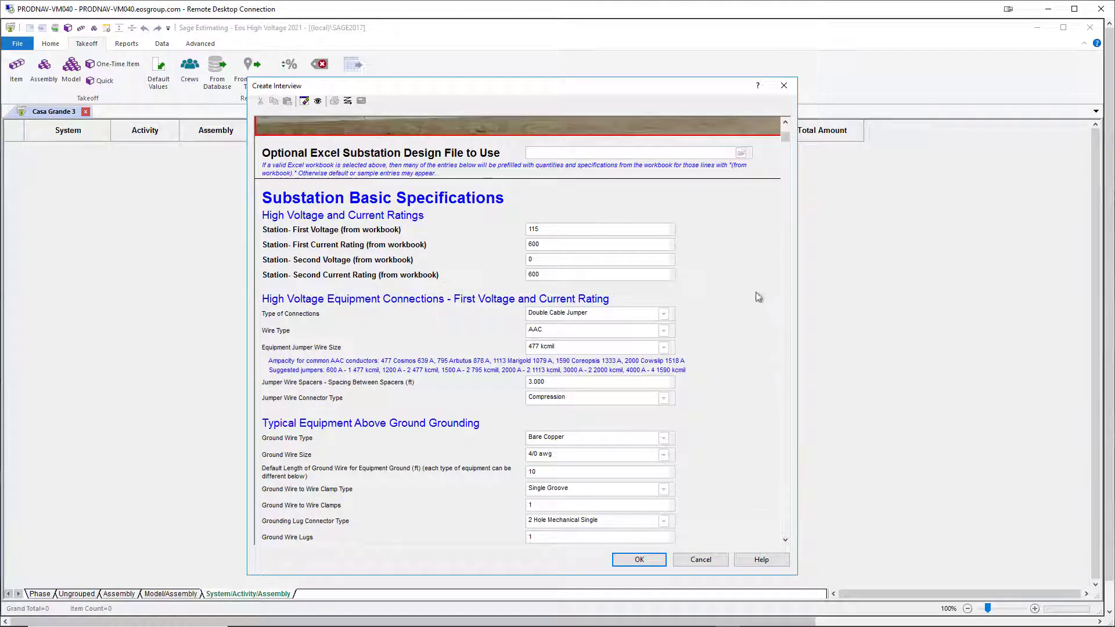
- Load CasaGrande3.xlsx as the interview's Optional Excel Substation Design File
left_click(742, 152)
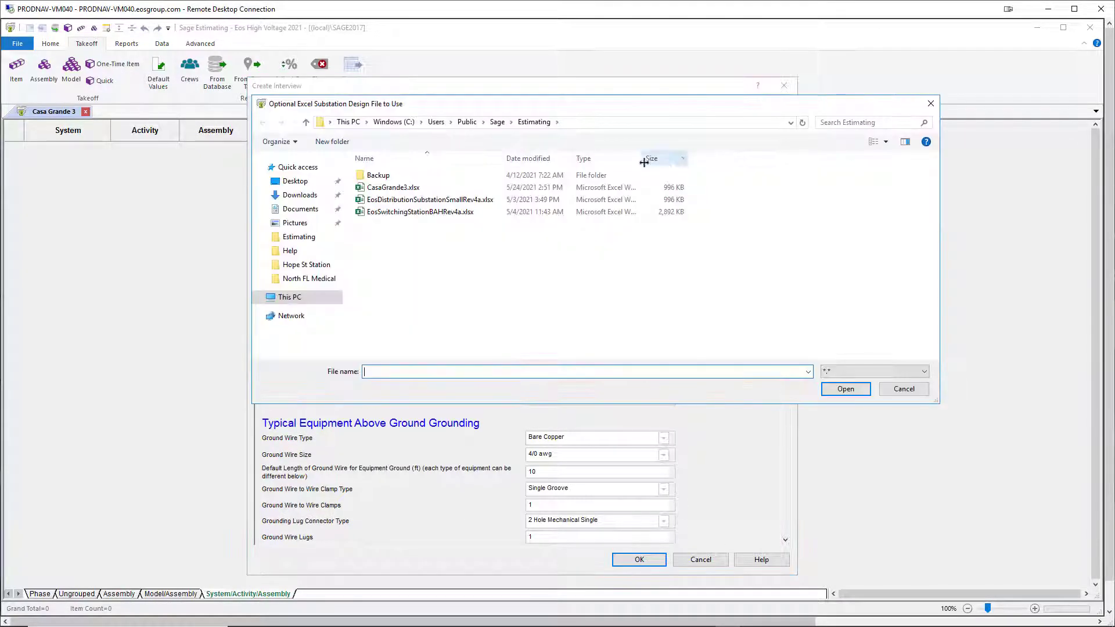
left_click(393, 187)
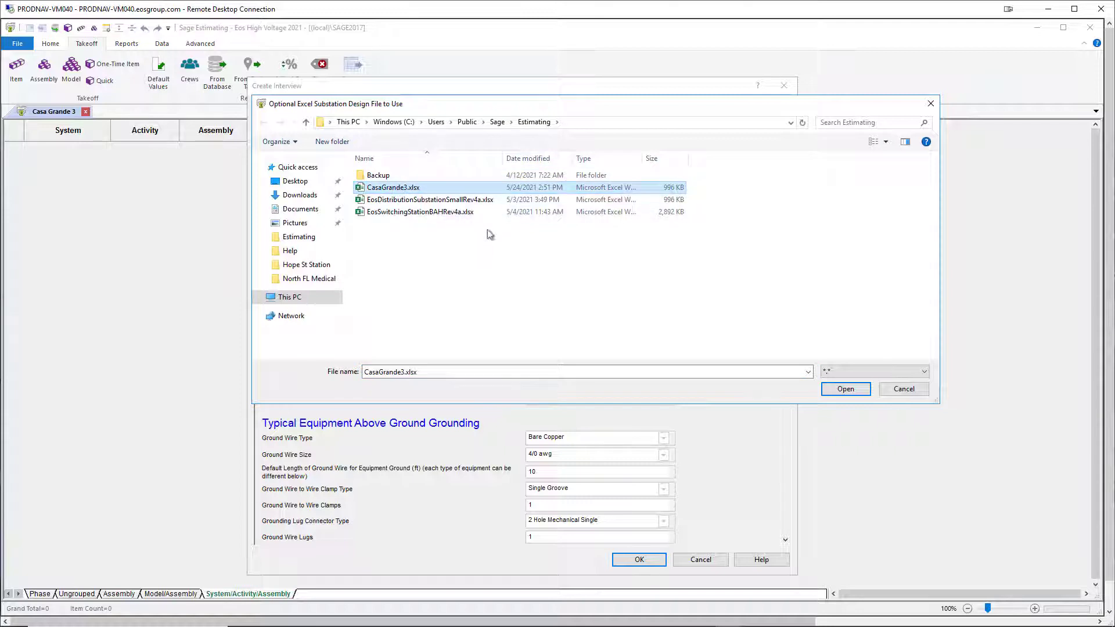
left_click(845, 389)
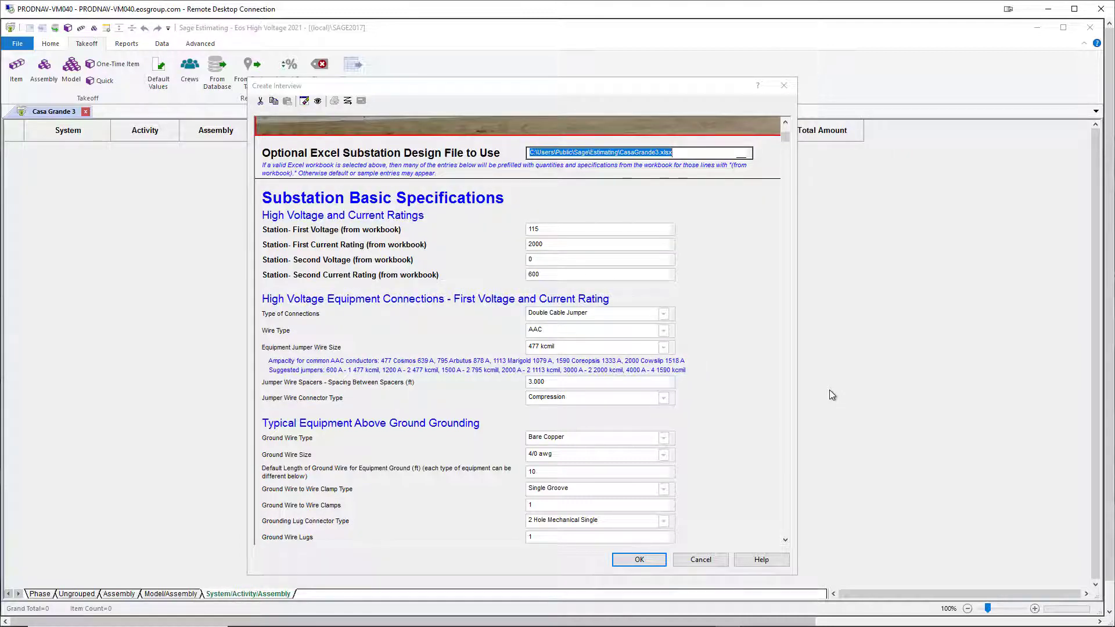
- Choose 1113 kcmil equipment jumper wire and 4000 psi concrete strength in the interview
left_click(599, 244)
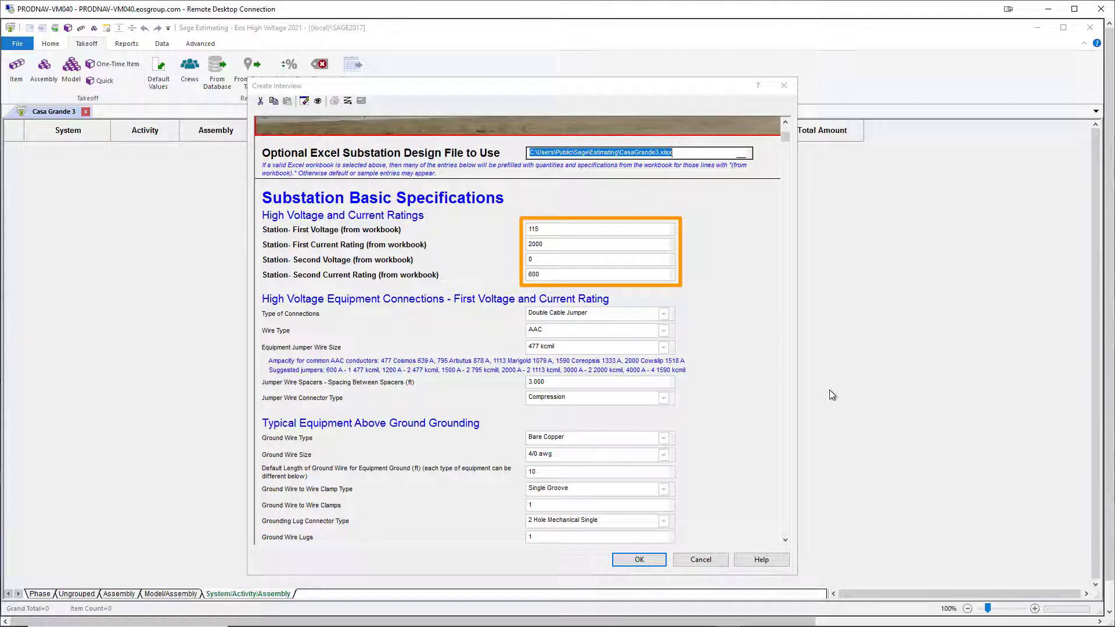
left_click(662, 348)
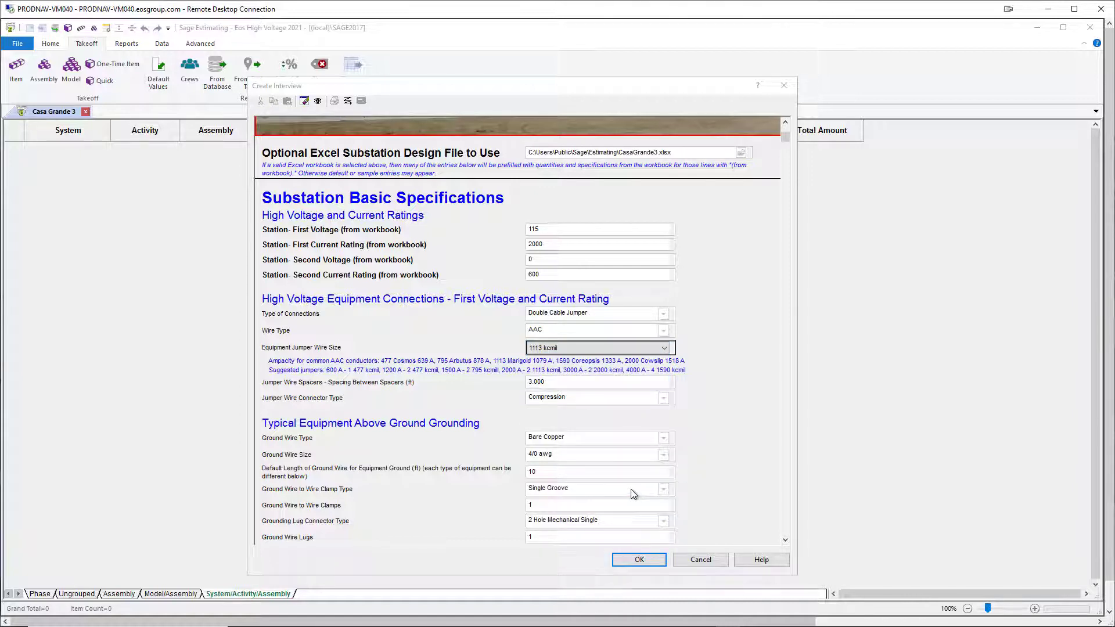
mouse_move(719, 524)
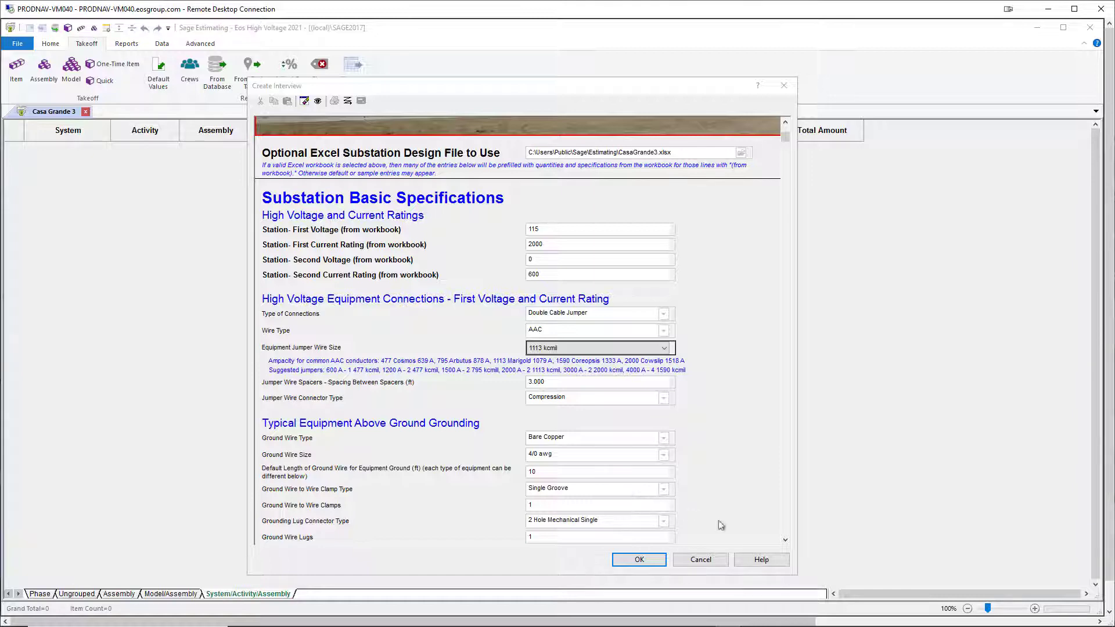
scroll("down", 3)
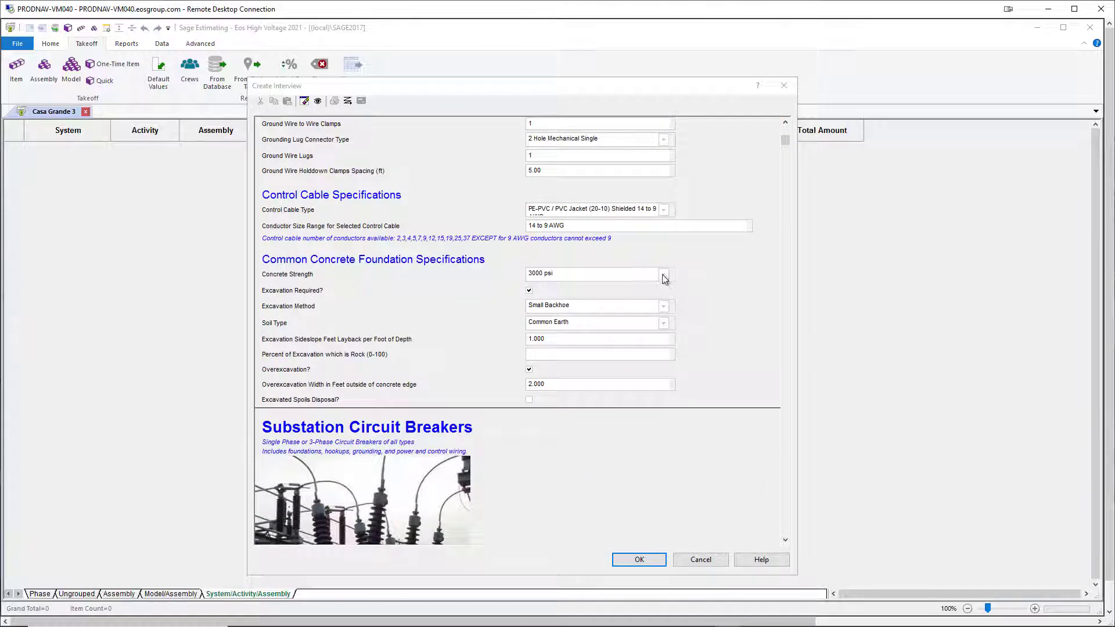
left_click(661, 275)
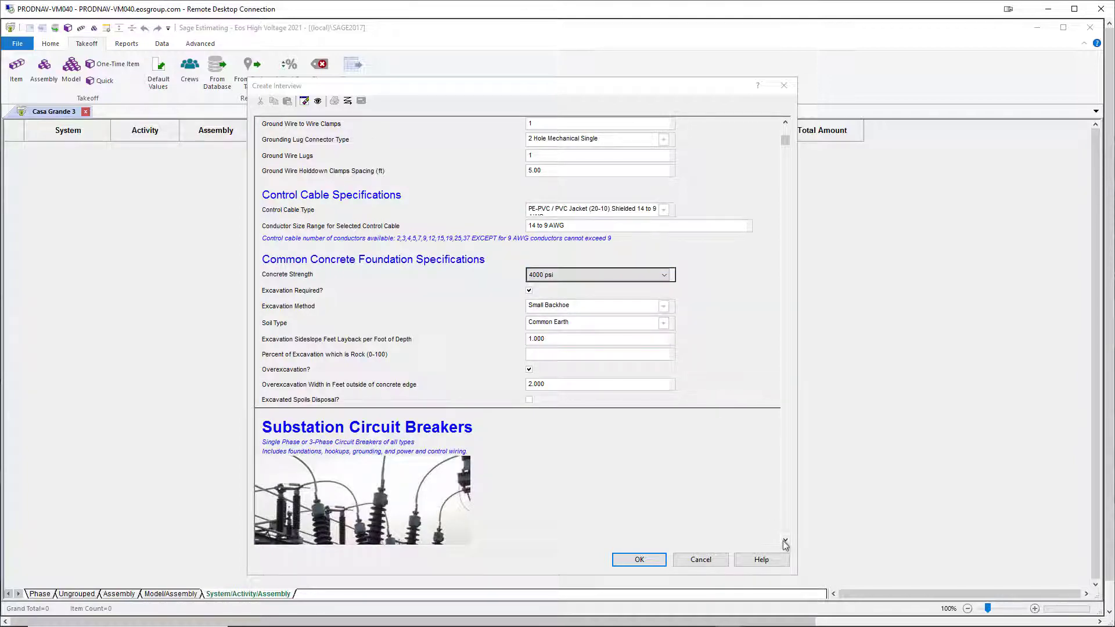
scroll("down", 3)
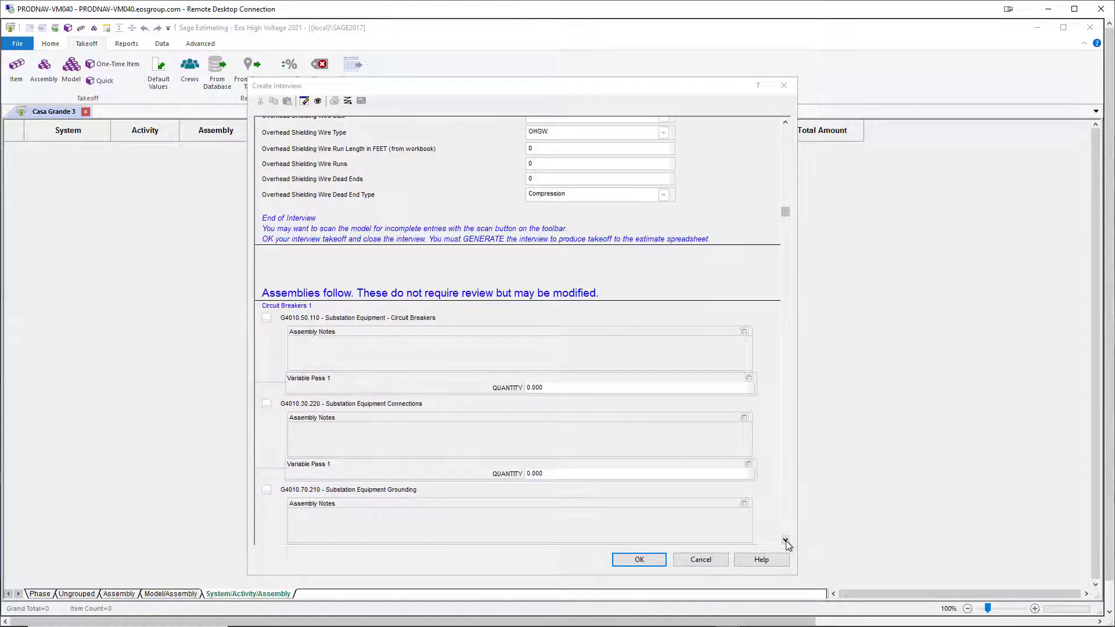
mouse_move(638, 559)
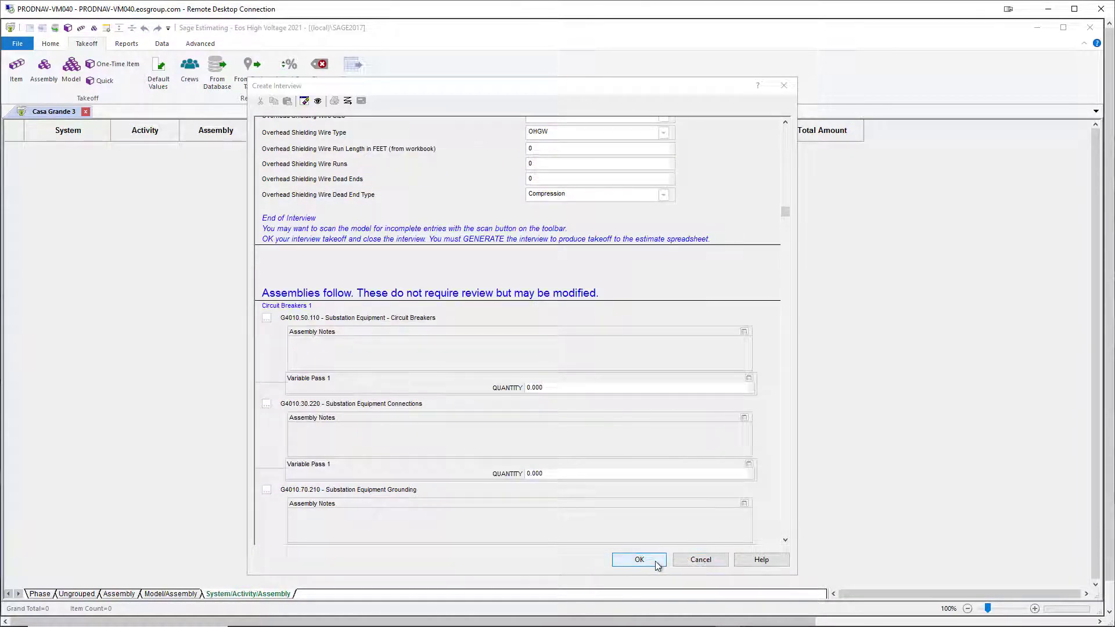
- Accept the interview, generate the Casa Grande 3 model, and dismiss the completion log
left_click(638, 560)
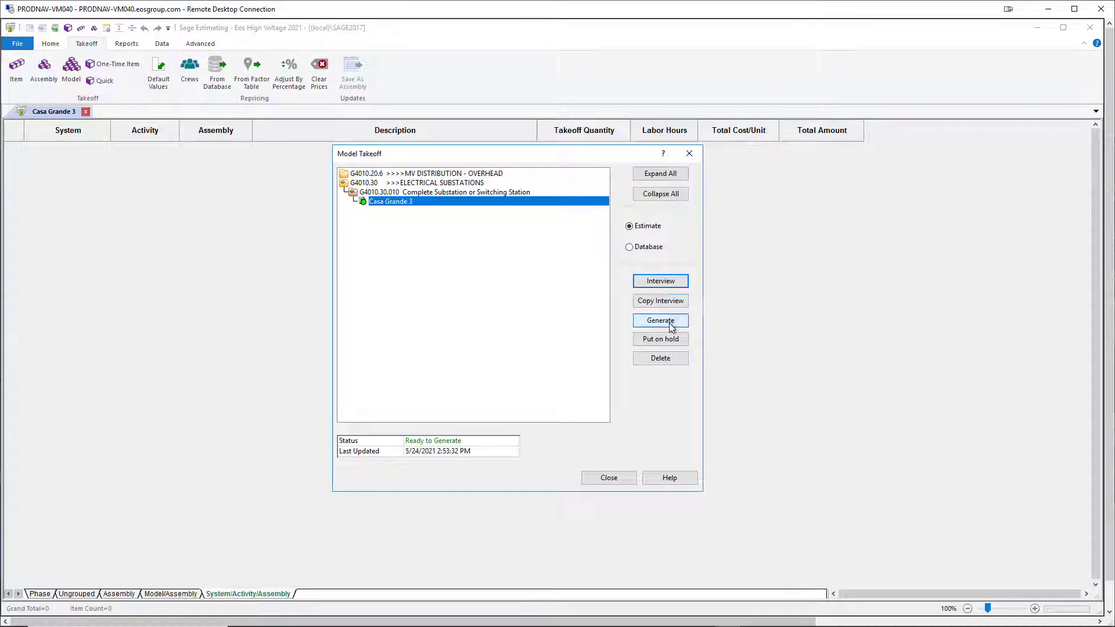
left_click(659, 320)
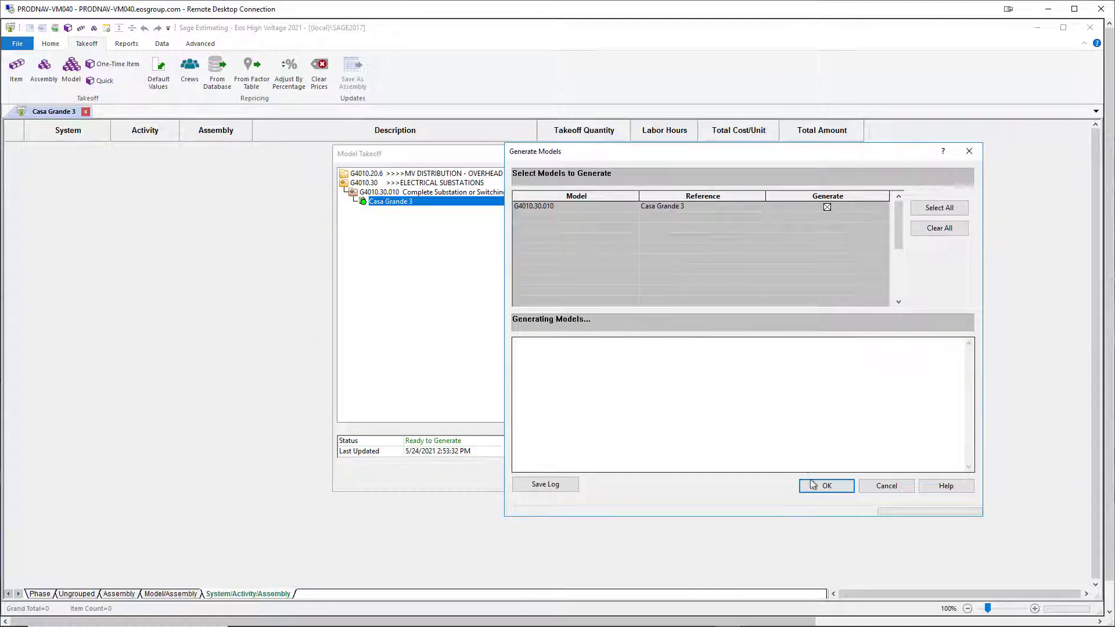
left_click(826, 485)
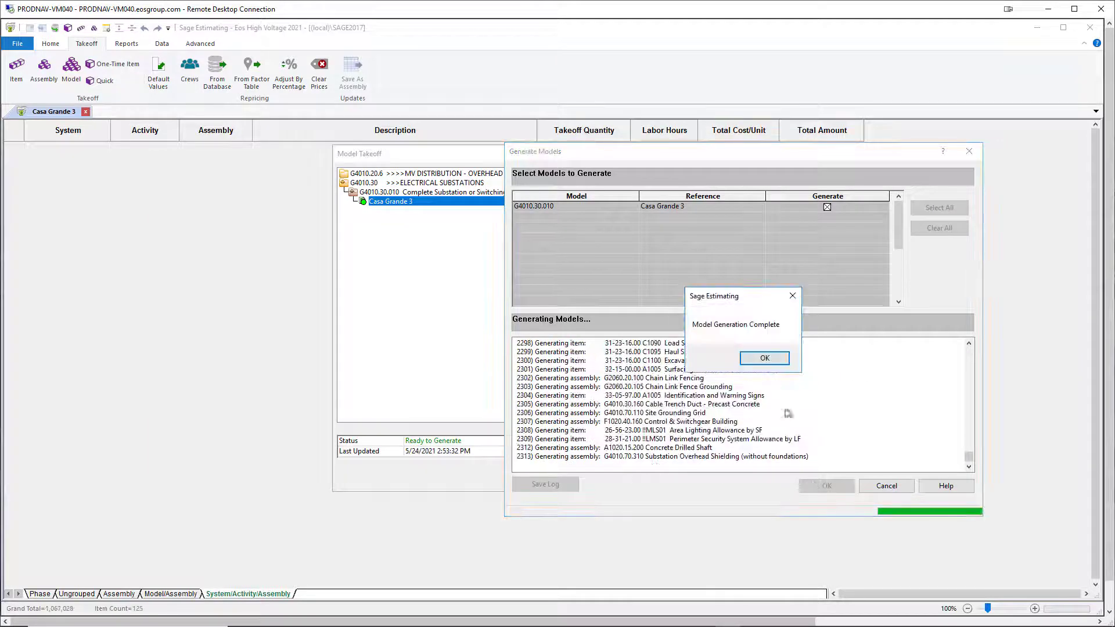
left_click(763, 358)
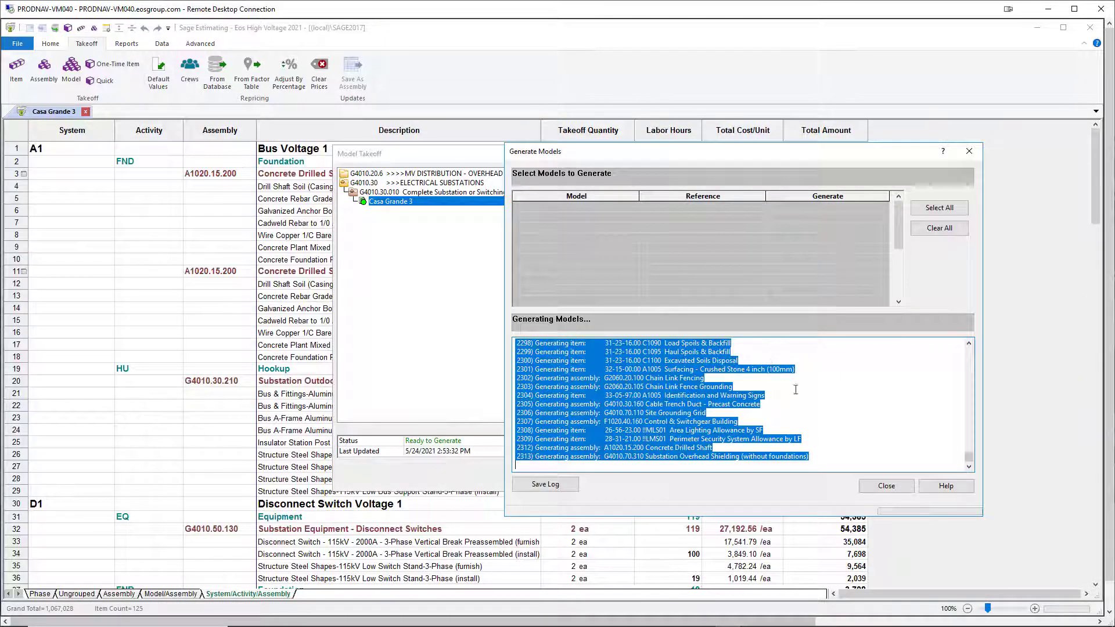
left_click(886, 486)
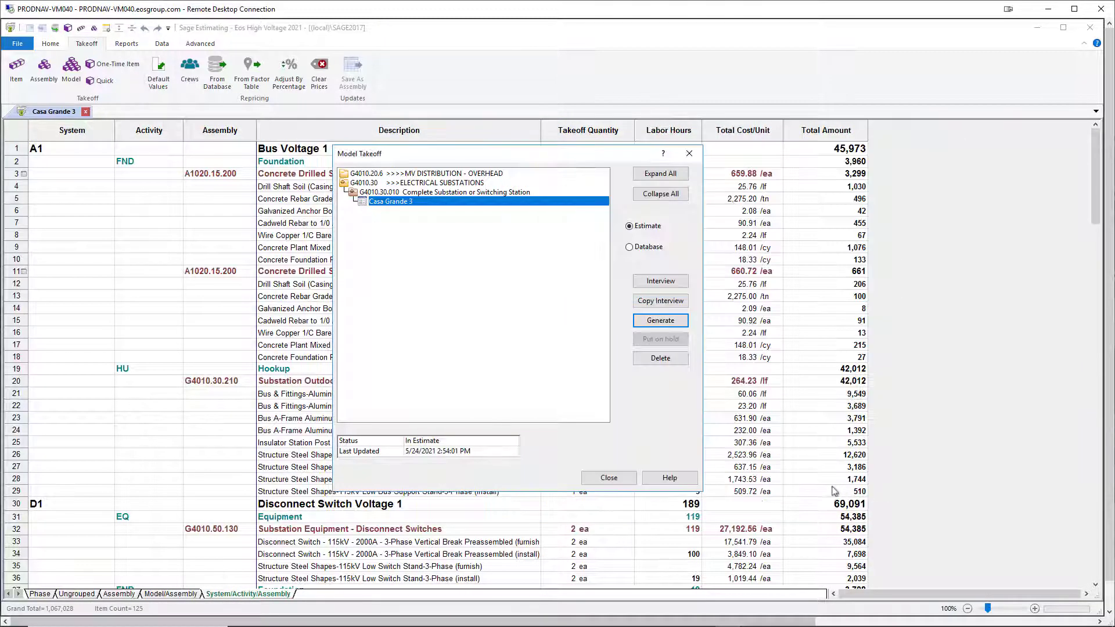
- Close the Model Takeoff dialog to show the System/Activity/Assembly estimate
left_click(608, 477)
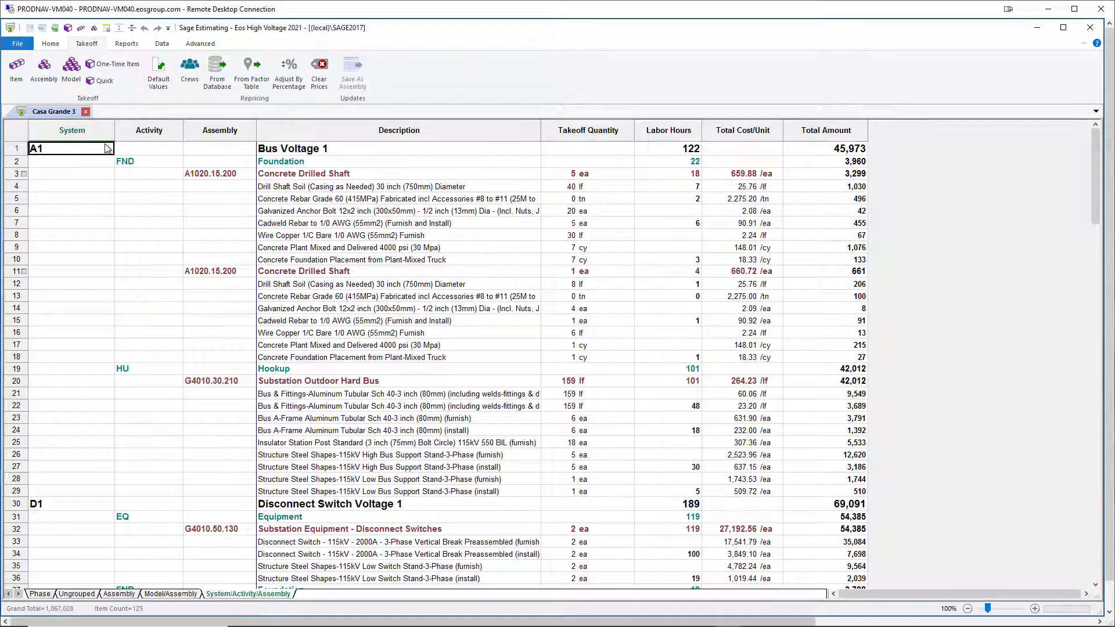
mouse_move(135, 169)
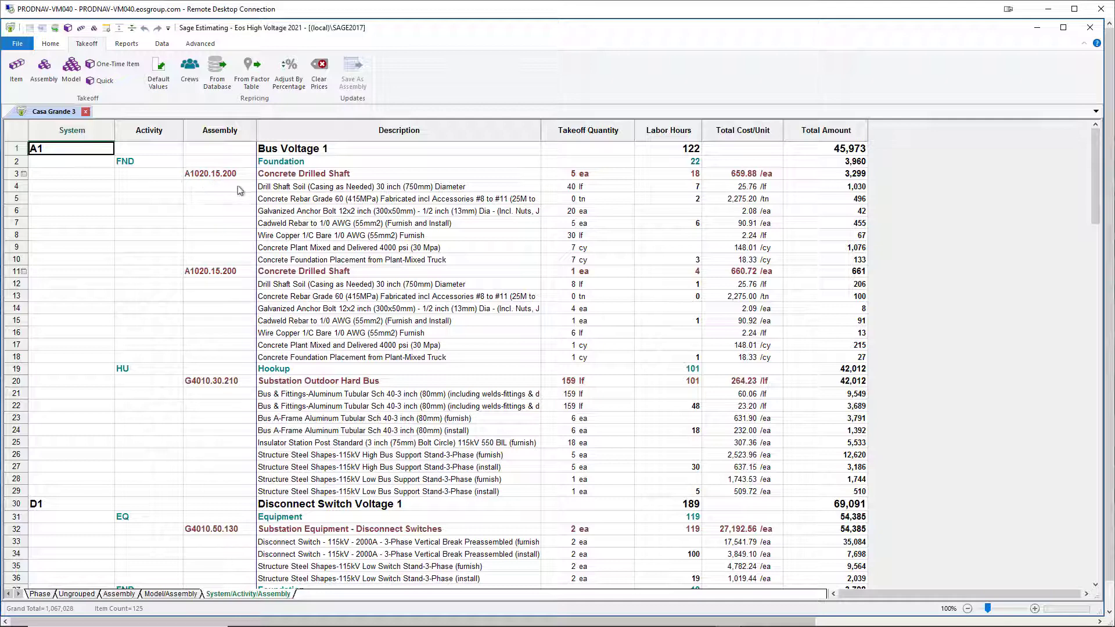
mouse_move(250, 254)
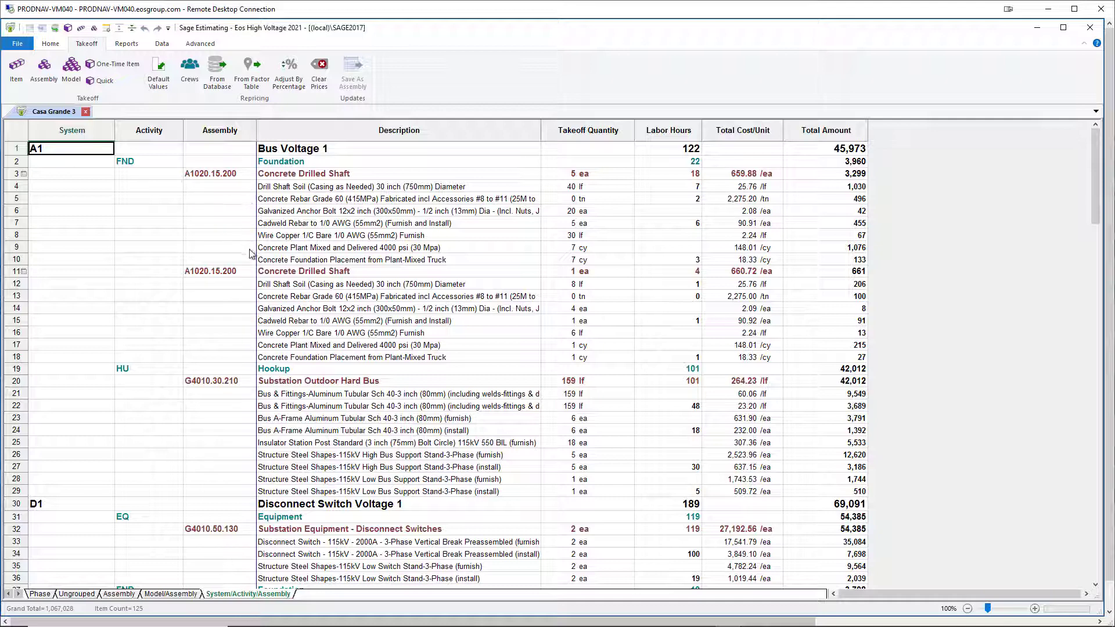